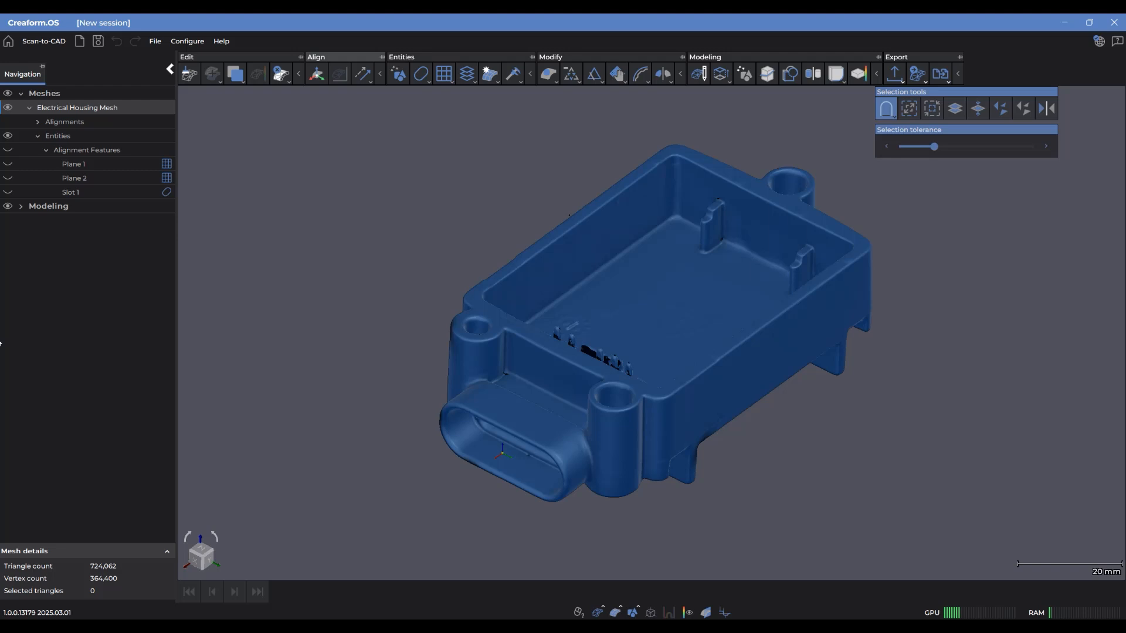
{"action": "mouse_move", "coordinate": [201, 320]}
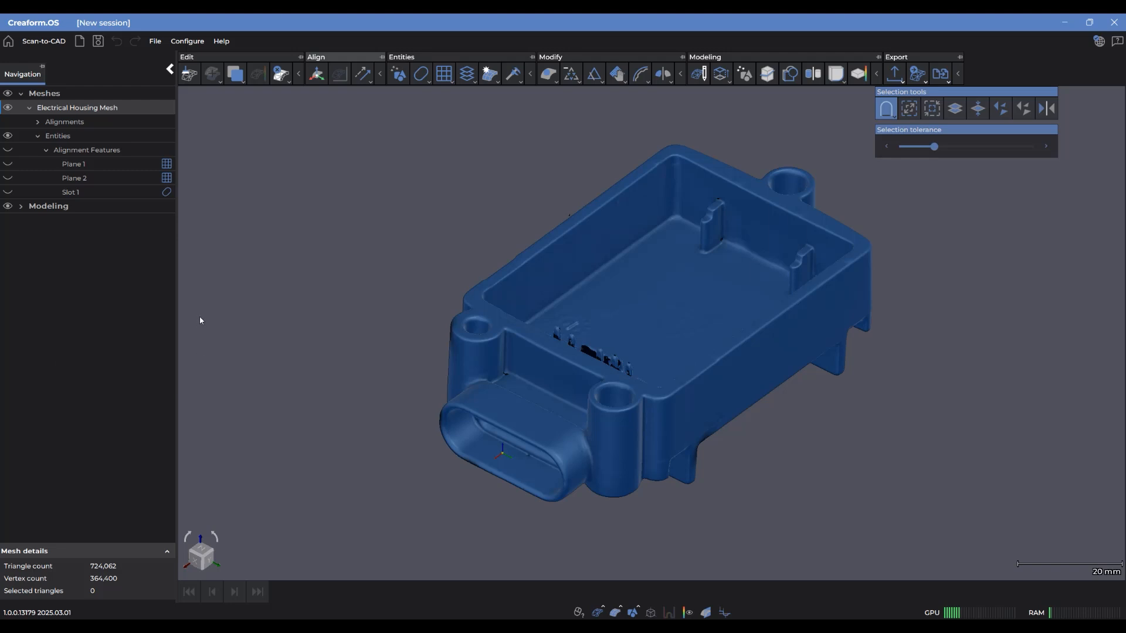
{"action": "mouse_move", "coordinate": [238, 266]}
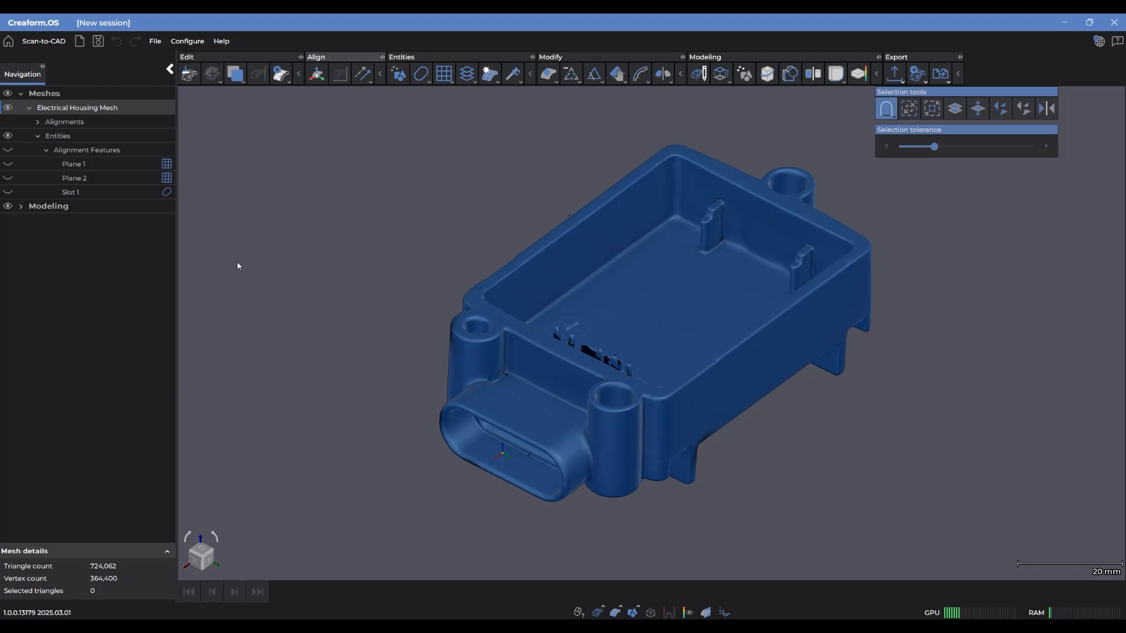
{"action": "mouse_move", "coordinate": [430, 89]}
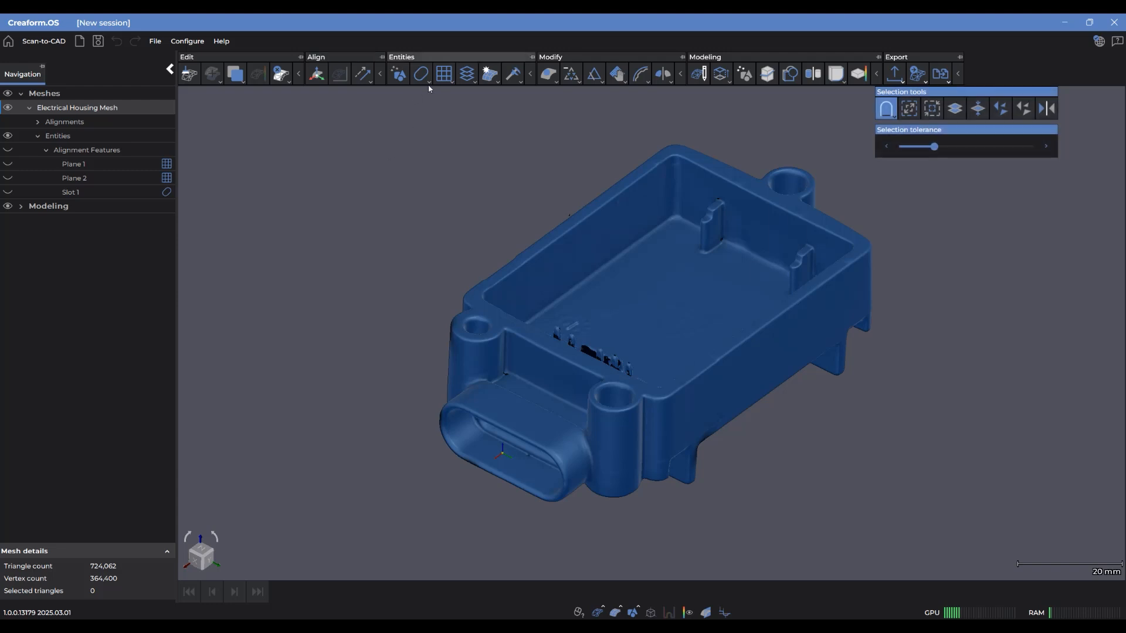
{"action": "mouse_move", "coordinate": [422, 68]}
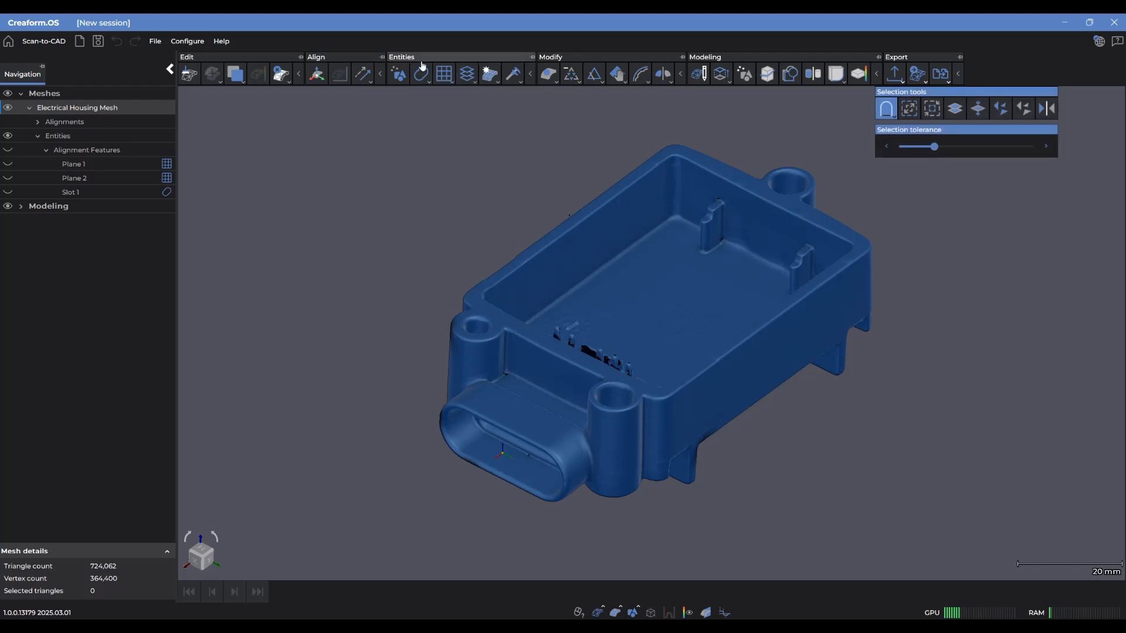
- Start a new Plane 3 entity from the Entities basic shapes list
{"action": "left_click", "coordinate": [445, 73]}
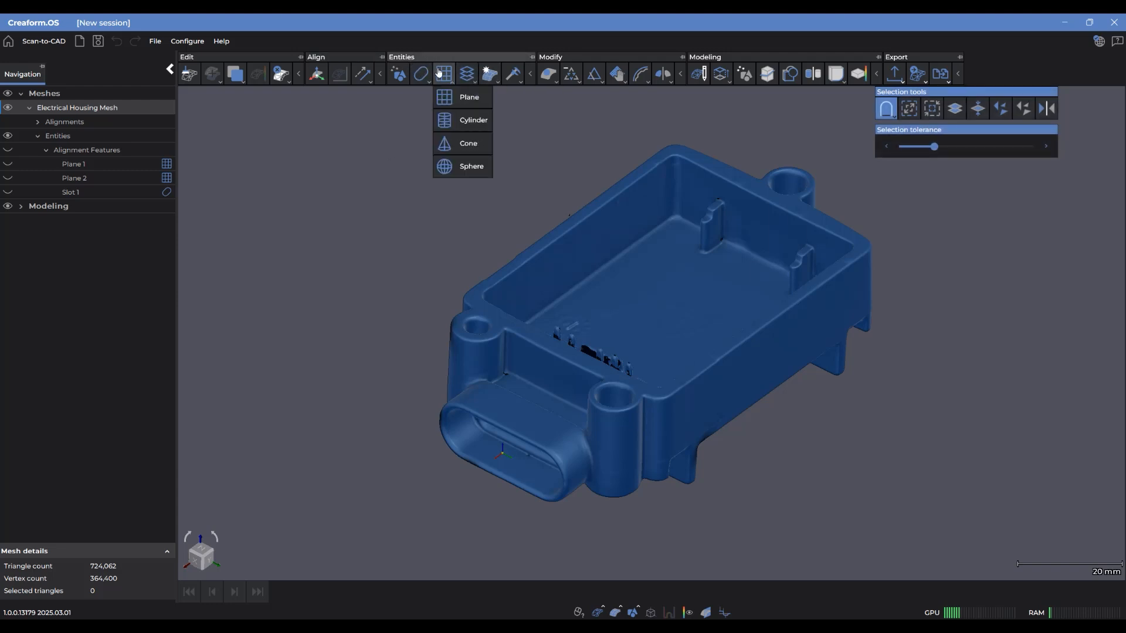
{"action": "mouse_move", "coordinate": [456, 97]}
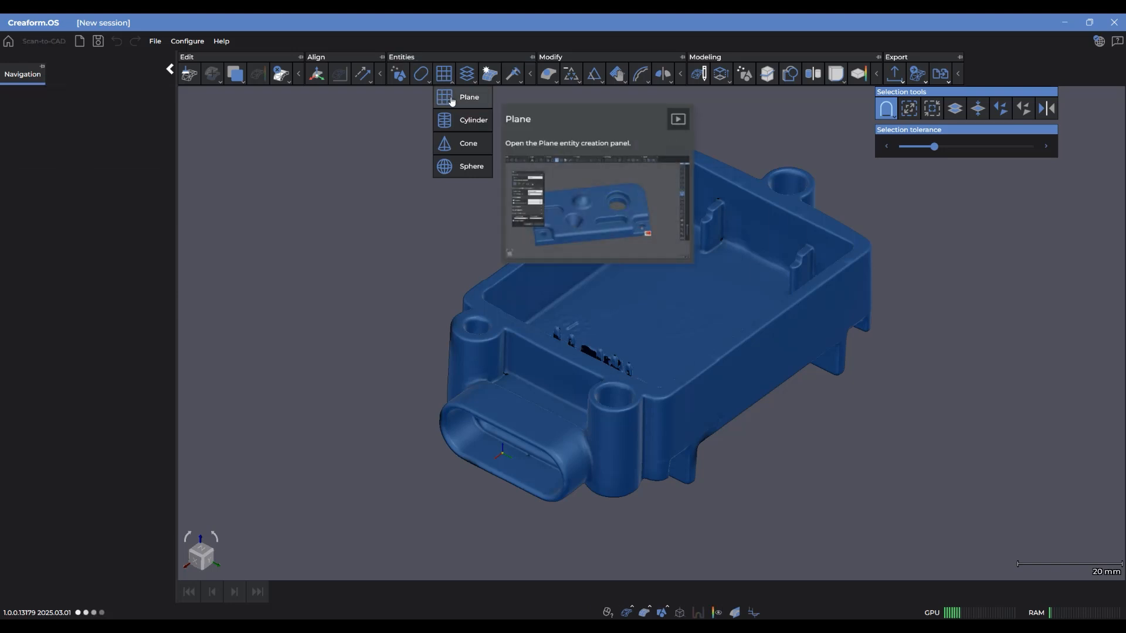
{"action": "left_click", "coordinate": [462, 97]}
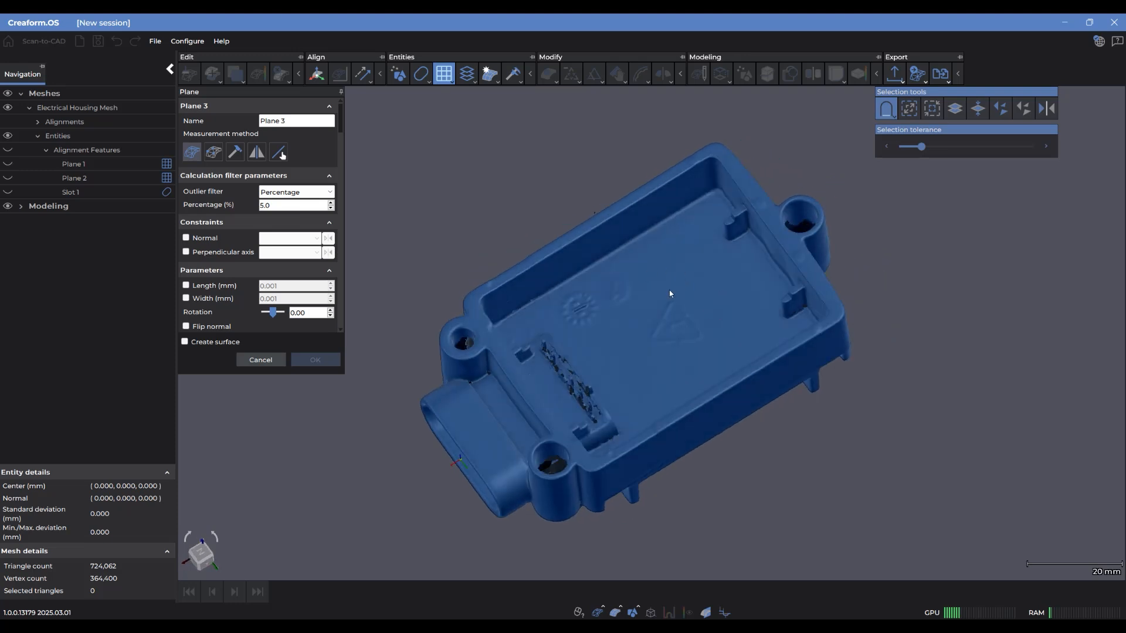
- Select the housing's inner floor for Plane 3 and sweep the Selection tolerance slider
{"action": "left_click_drag", "start_coordinate": [670, 293], "coordinate": [675, 253]}
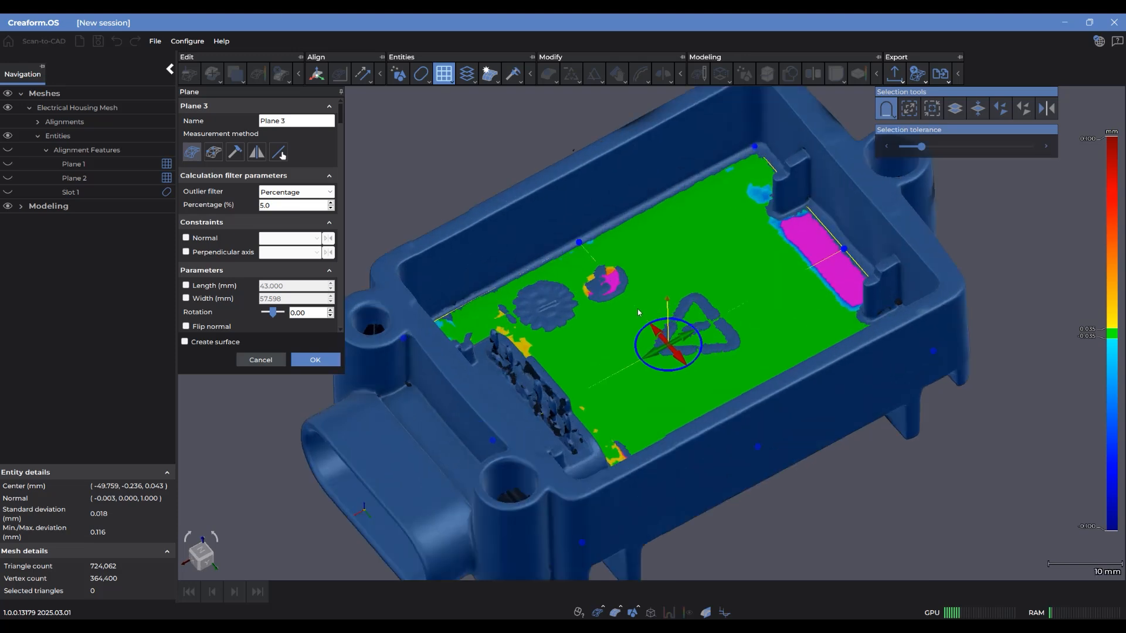
{"action": "mouse_move", "coordinate": [703, 261]}
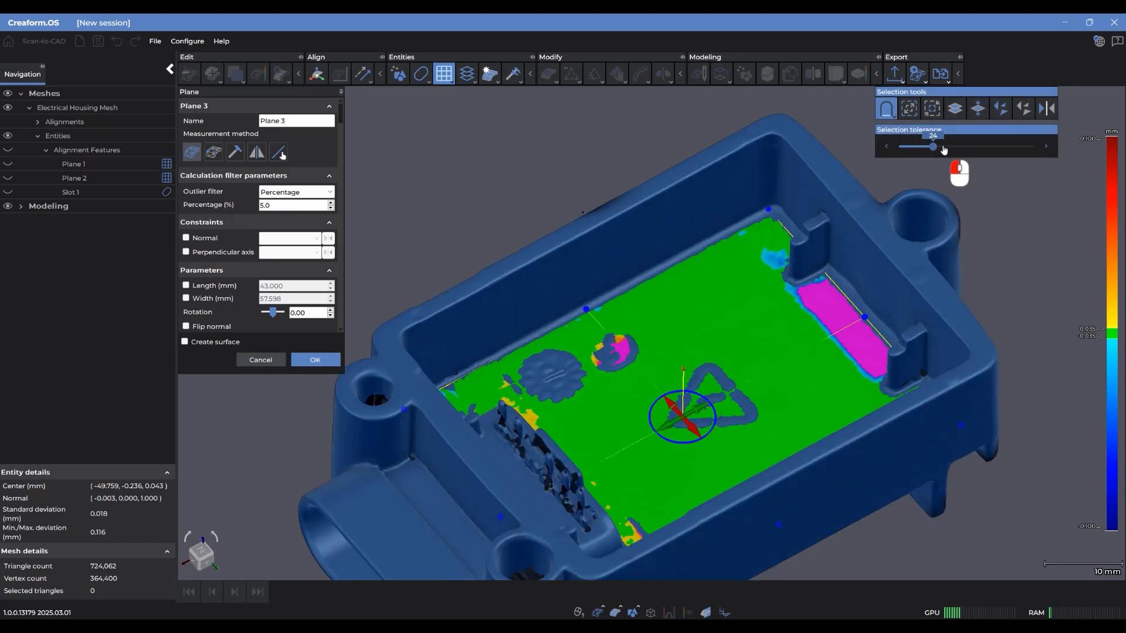
{"action": "left_click_drag", "start_coordinate": [932, 146], "coordinate": [1010, 146]}
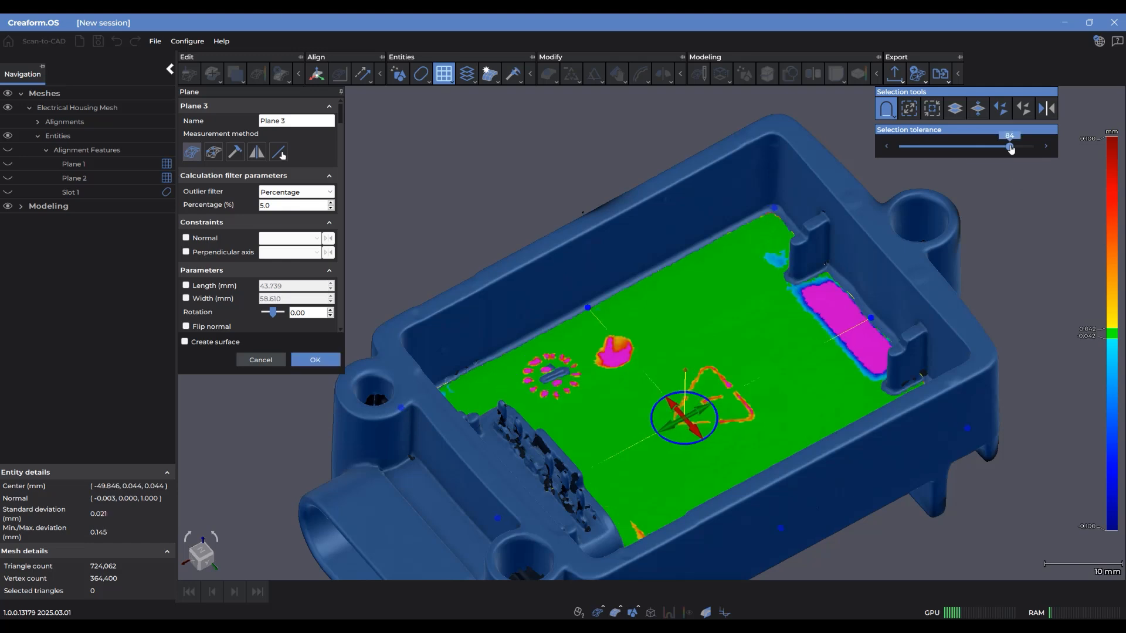
{"action": "left_click_drag", "start_coordinate": [1010, 146], "coordinate": [1030, 146]}
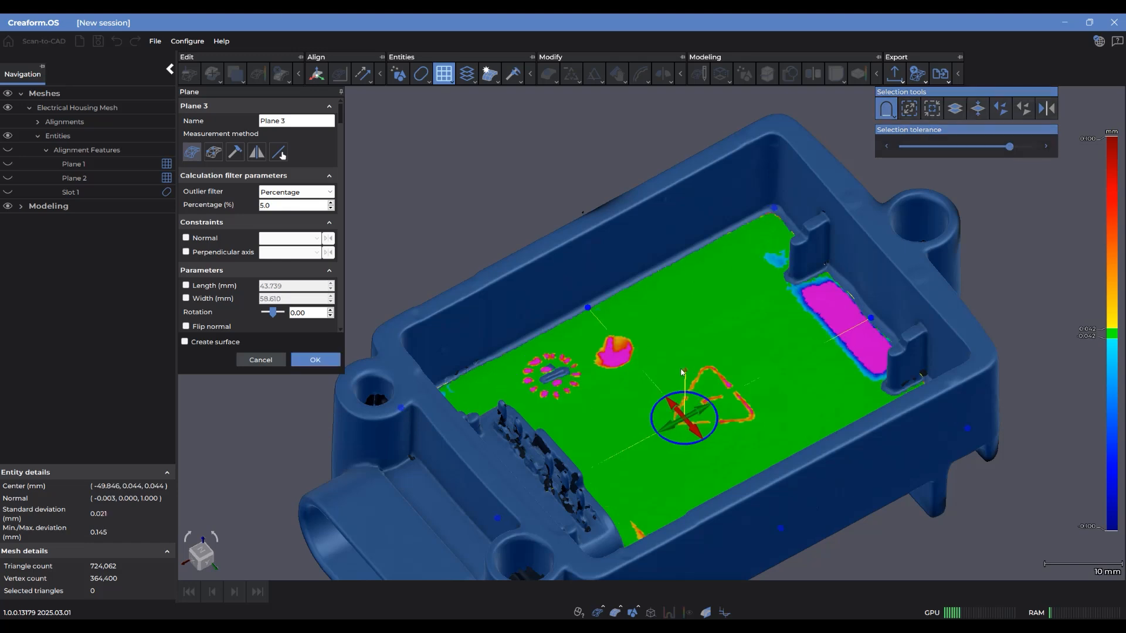
{"action": "left_click_drag", "start_coordinate": [1031, 147], "coordinate": [1008, 147]}
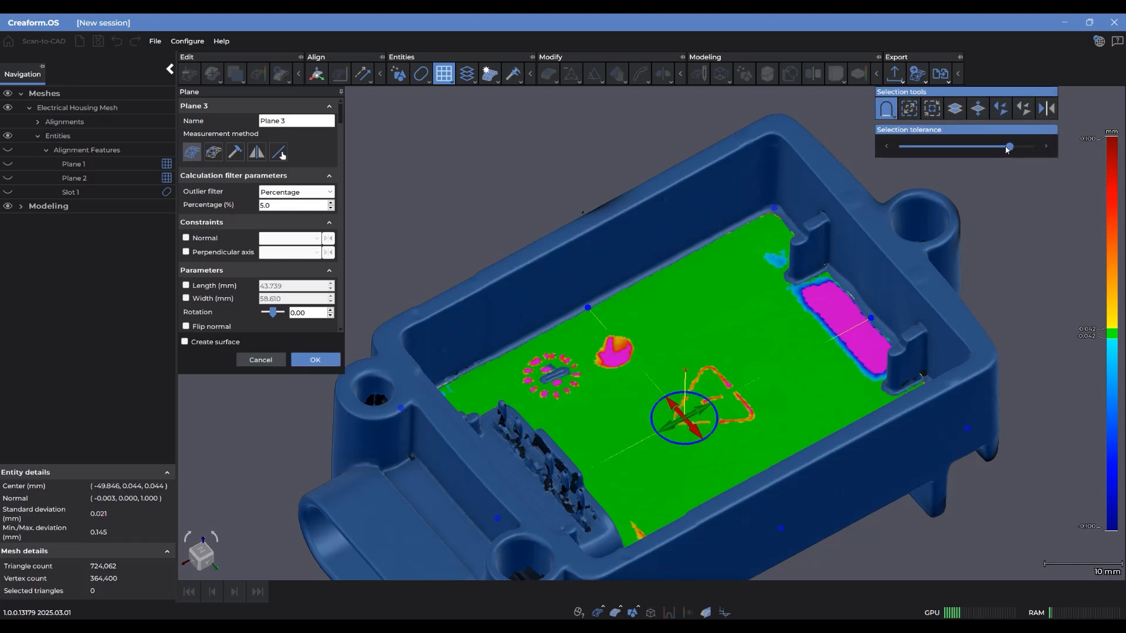
{"action": "left_click_drag", "start_coordinate": [1007, 146], "coordinate": [912, 146]}
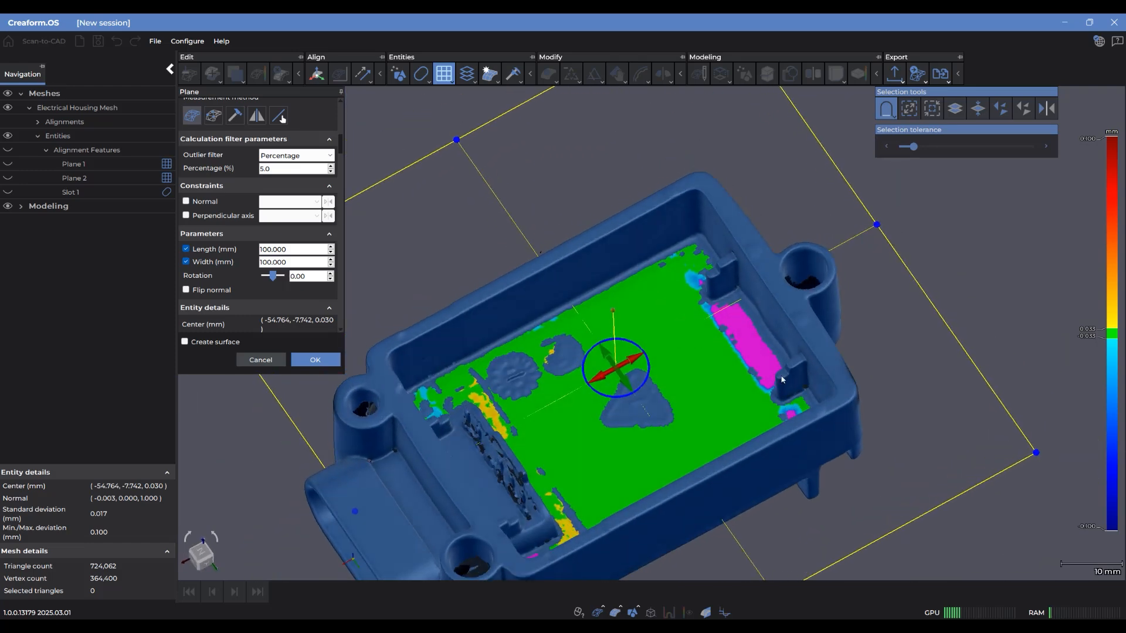
{"action": "mouse_move", "coordinate": [732, 336]}
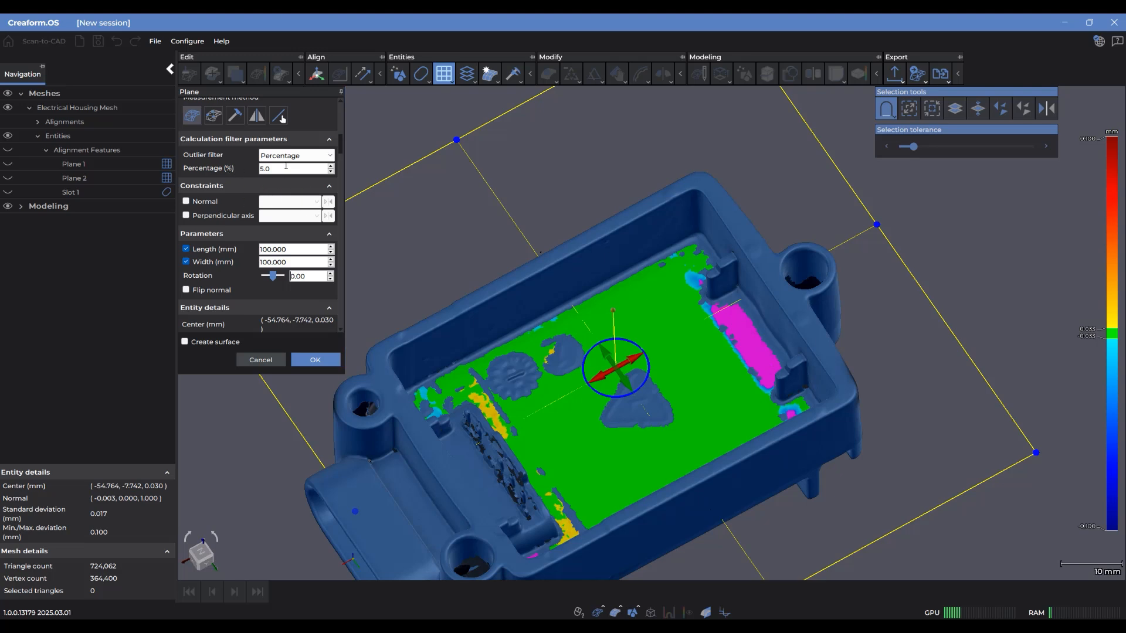
- Set Plane 3's Outlier filter percentage to 0, then to 10
{"action": "type", "text": "0"}
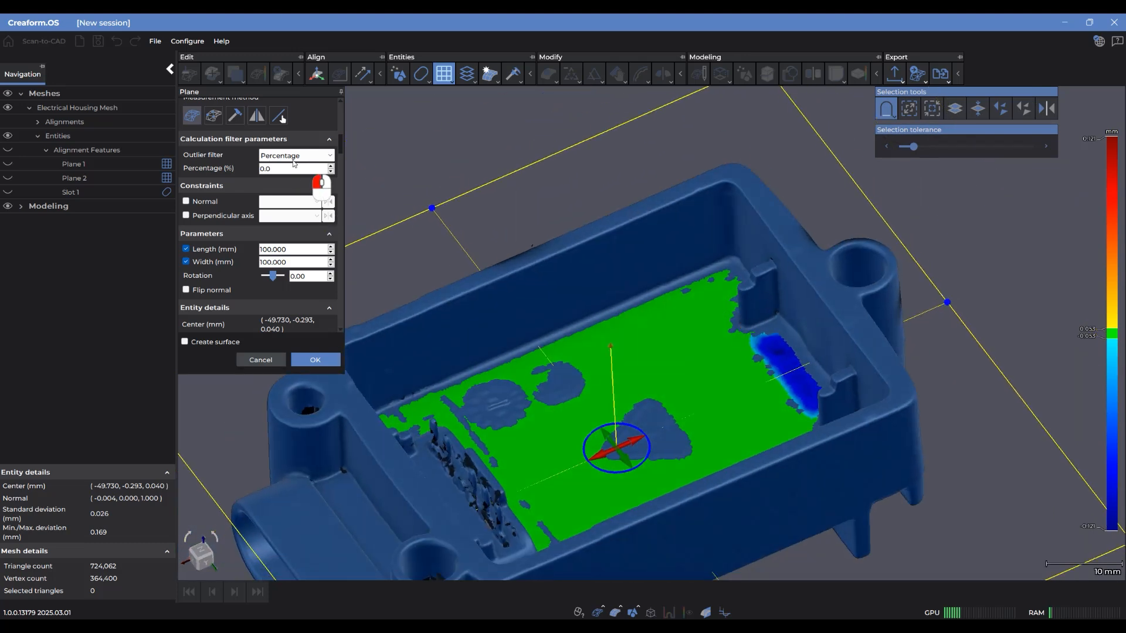
{"action": "left_click", "coordinate": [290, 169]}
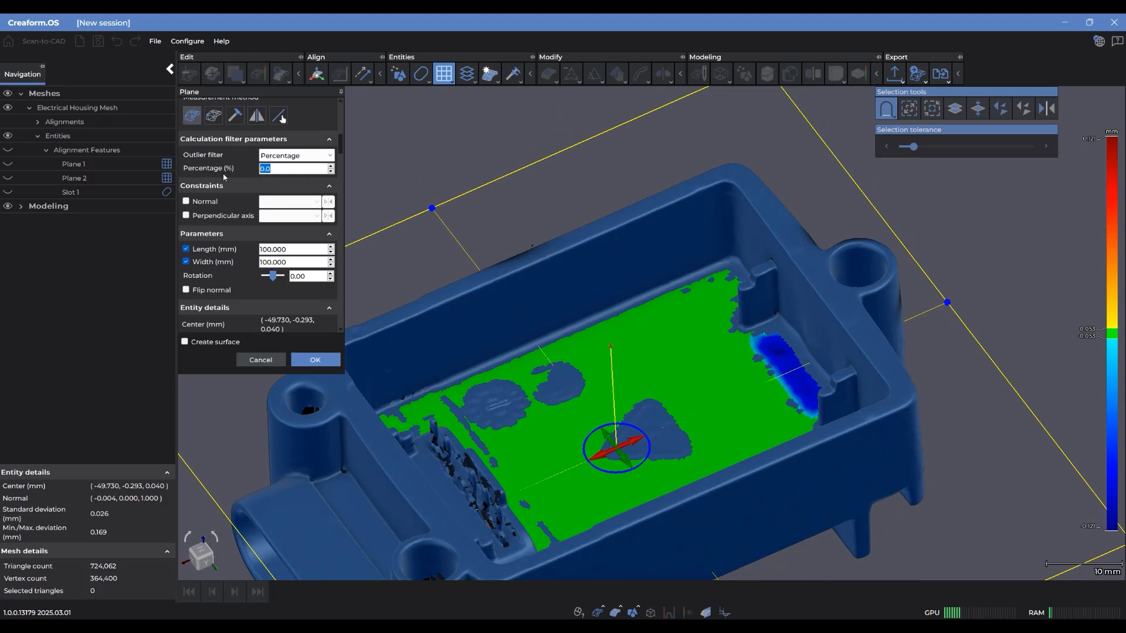
{"action": "type", "text": "10"}
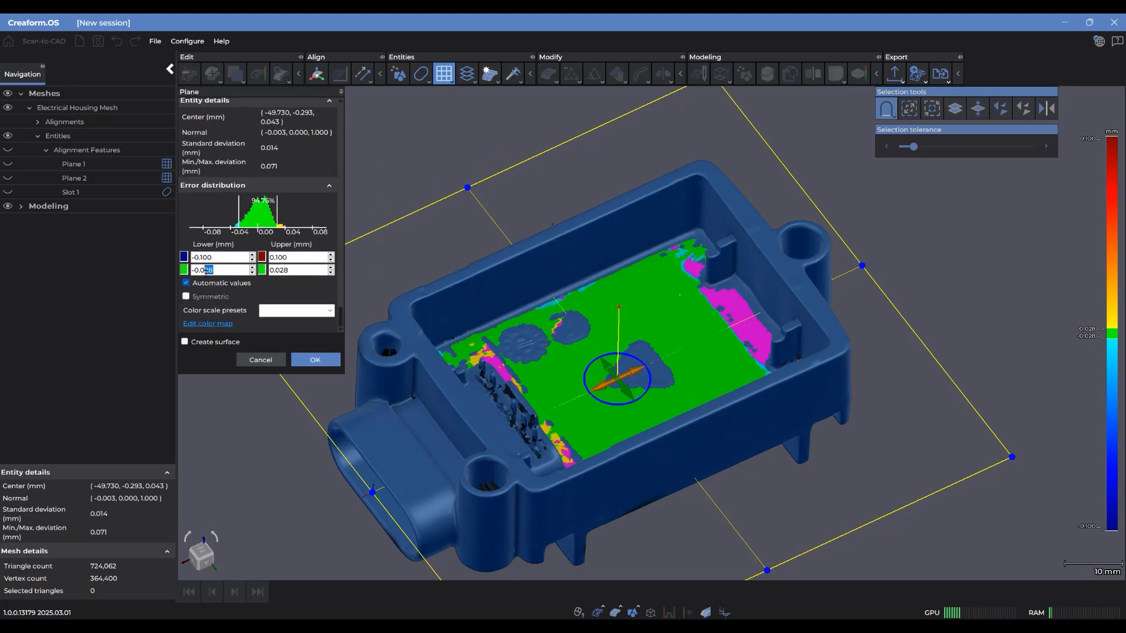
{"action": "left_click", "coordinate": [186, 297]}
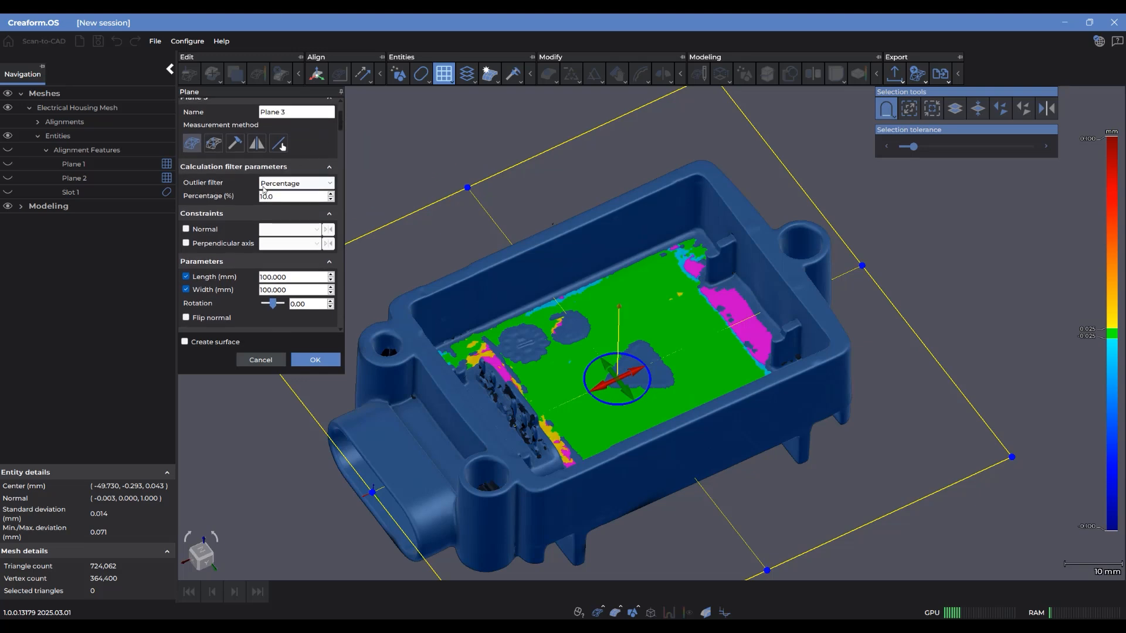
{"action": "mouse_move", "coordinate": [211, 218]}
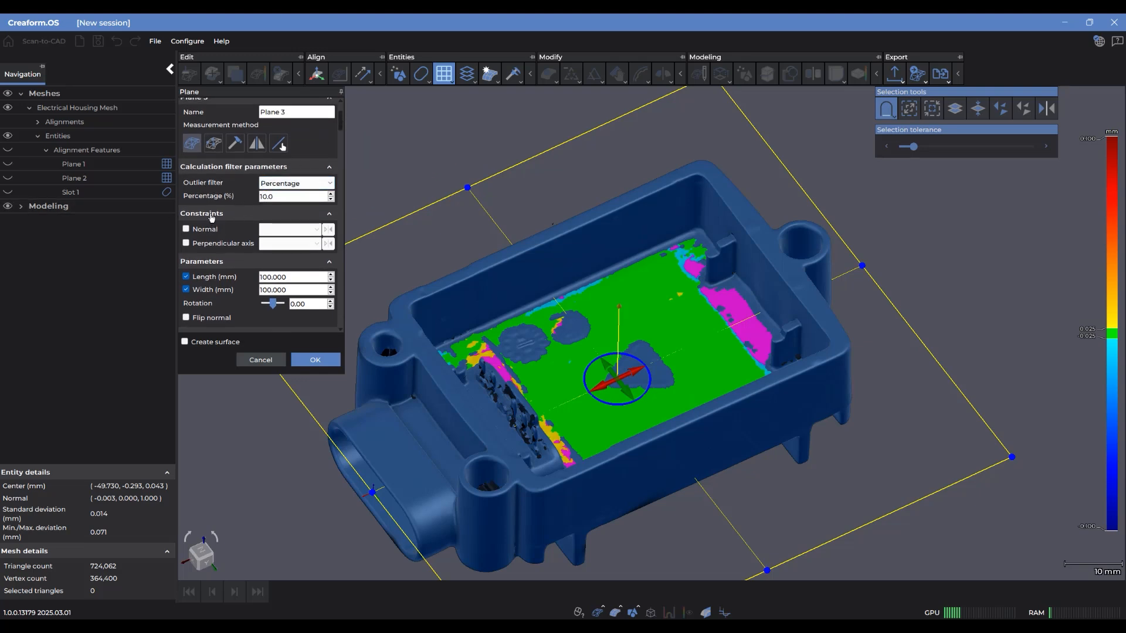
{"action": "scroll", "scroll_direction": "down", "scroll_amount": 3}
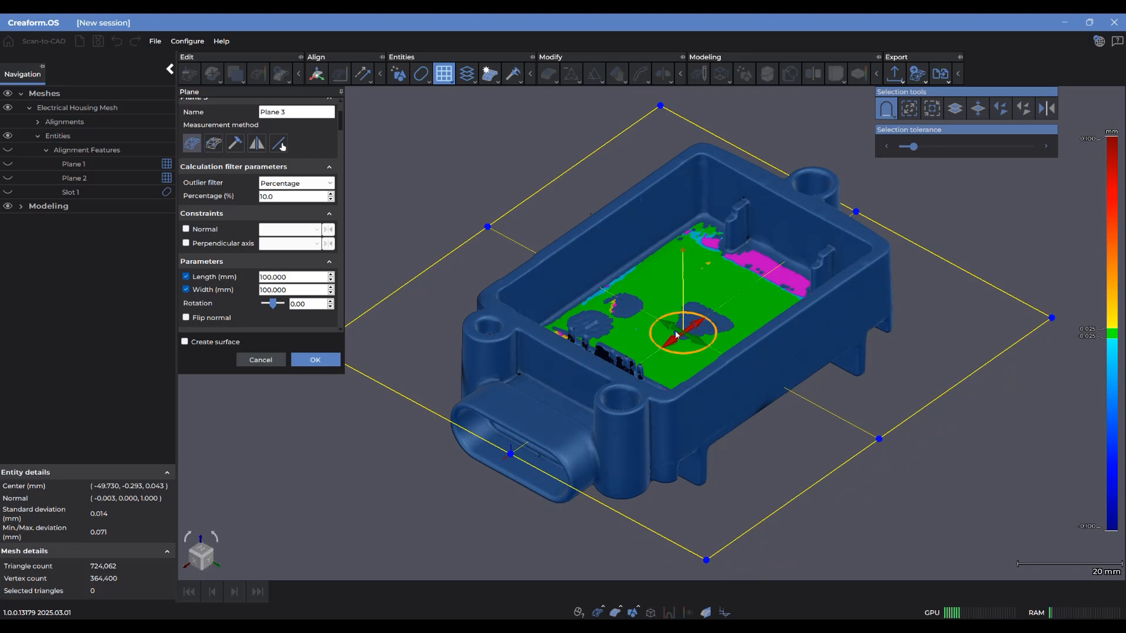
- Constrain Plane 3's normal to the alignment Z axis
{"action": "left_click", "coordinate": [186, 229]}
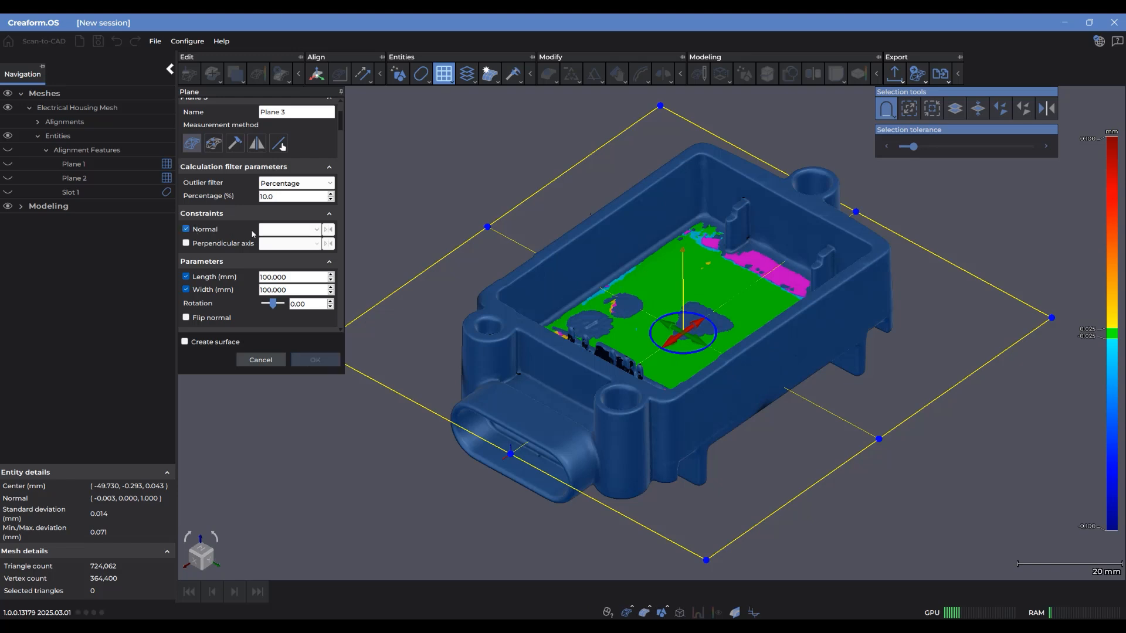
{"action": "left_click", "coordinate": [290, 230]}
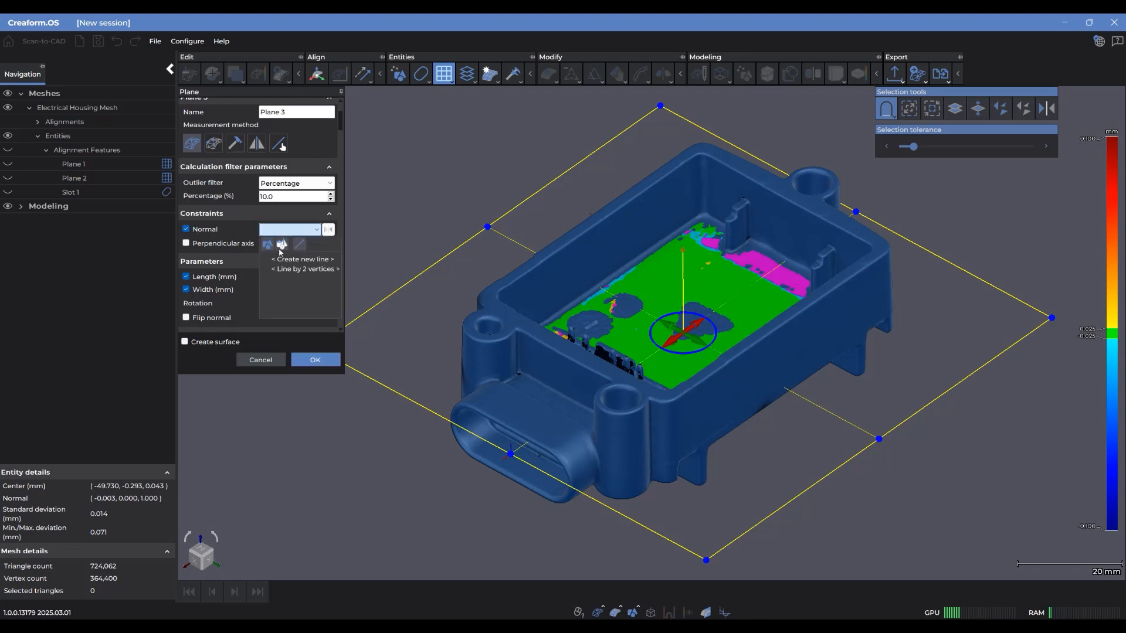
{"action": "left_click", "coordinate": [289, 229]}
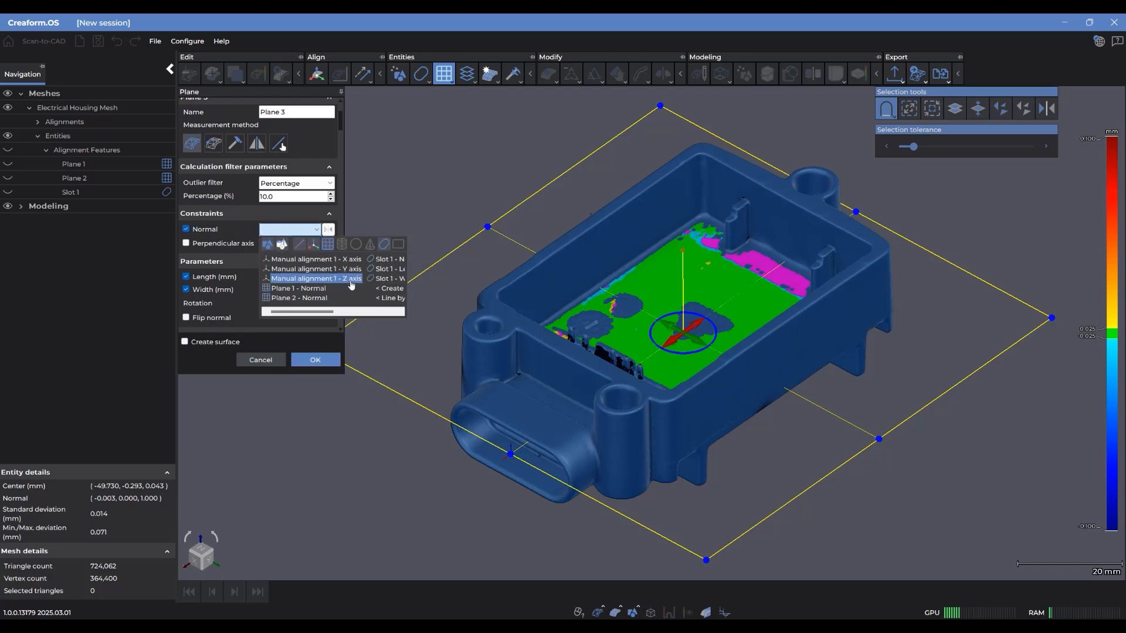
{"action": "left_click", "coordinate": [316, 279]}
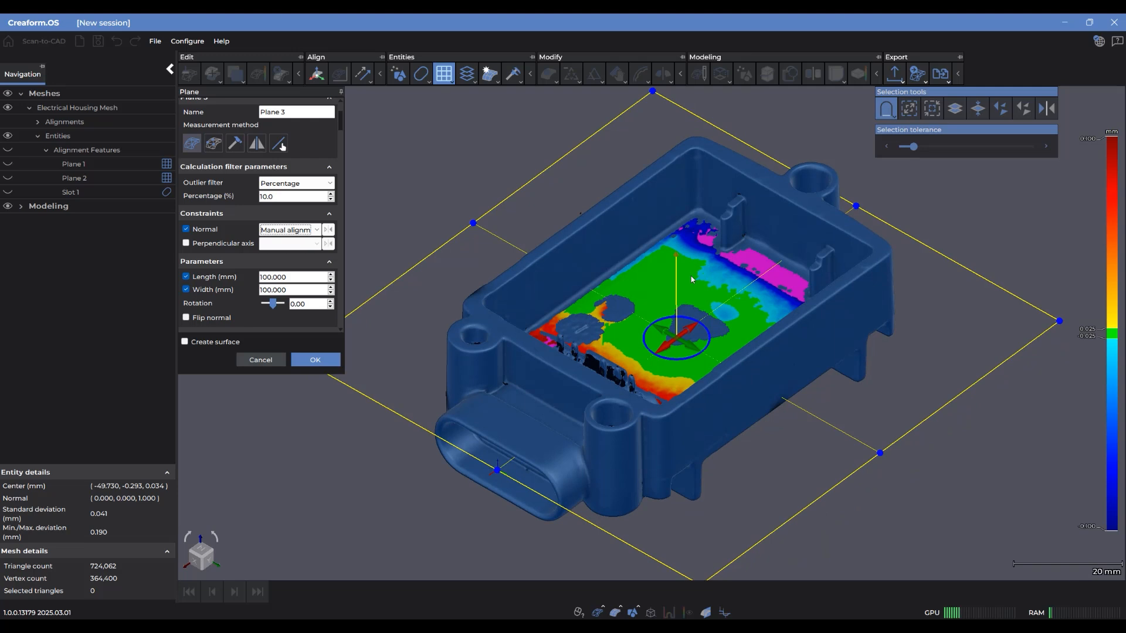
{"action": "mouse_move", "coordinate": [674, 268]}
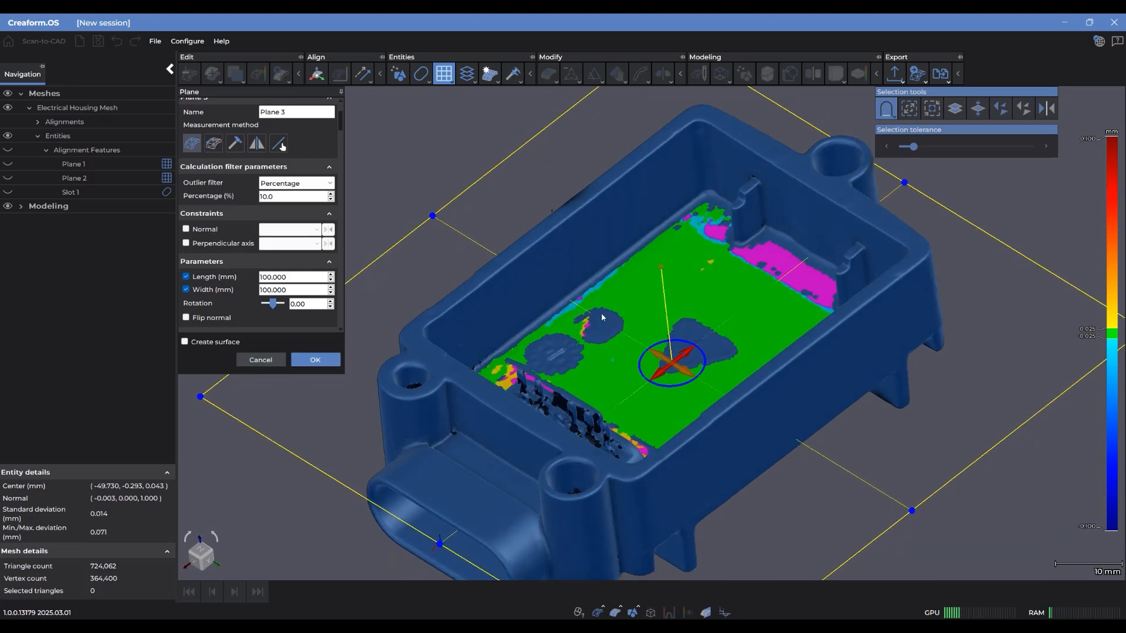
- Turn on the perpendicular axis constraint for Plane 3, then remove it
{"action": "left_click", "coordinate": [186, 243]}
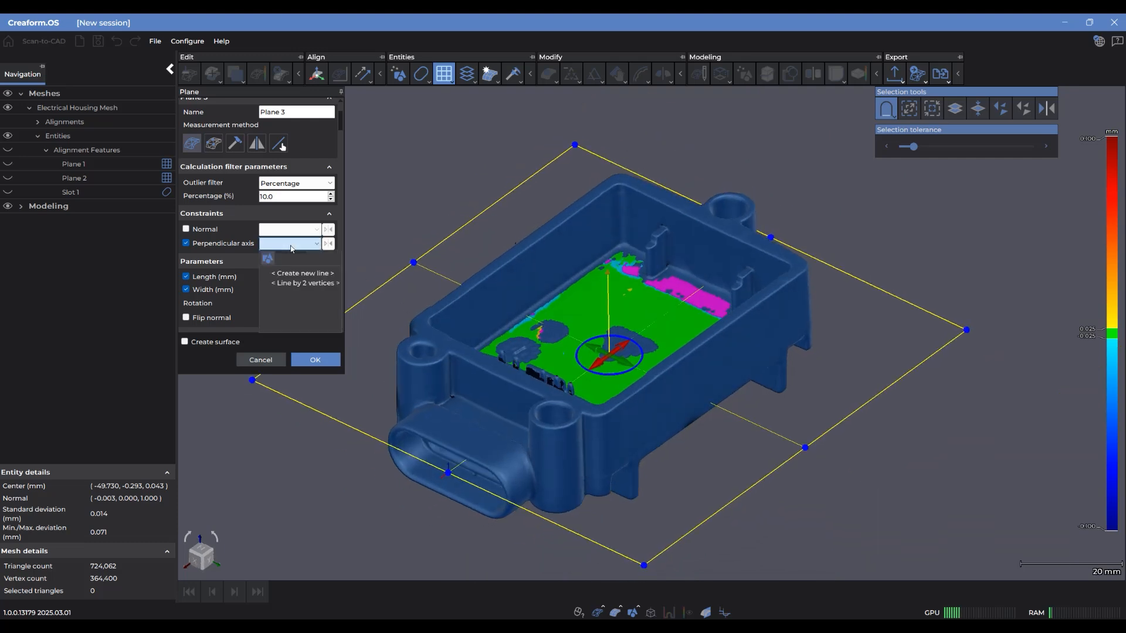
{"action": "left_click", "coordinate": [290, 243]}
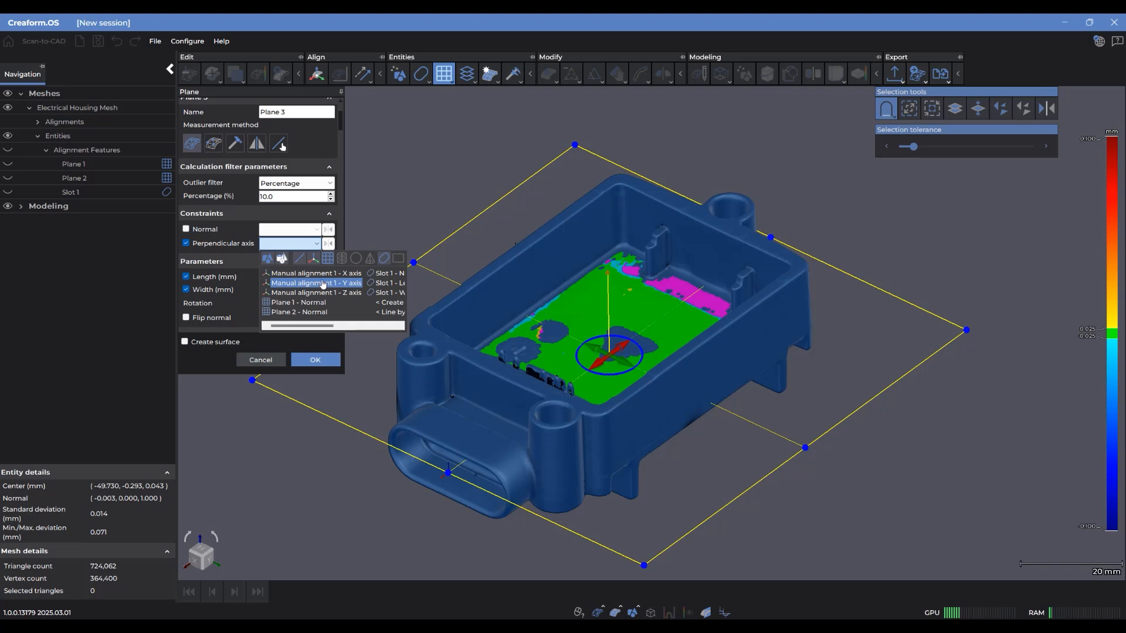
{"action": "left_click", "coordinate": [315, 282]}
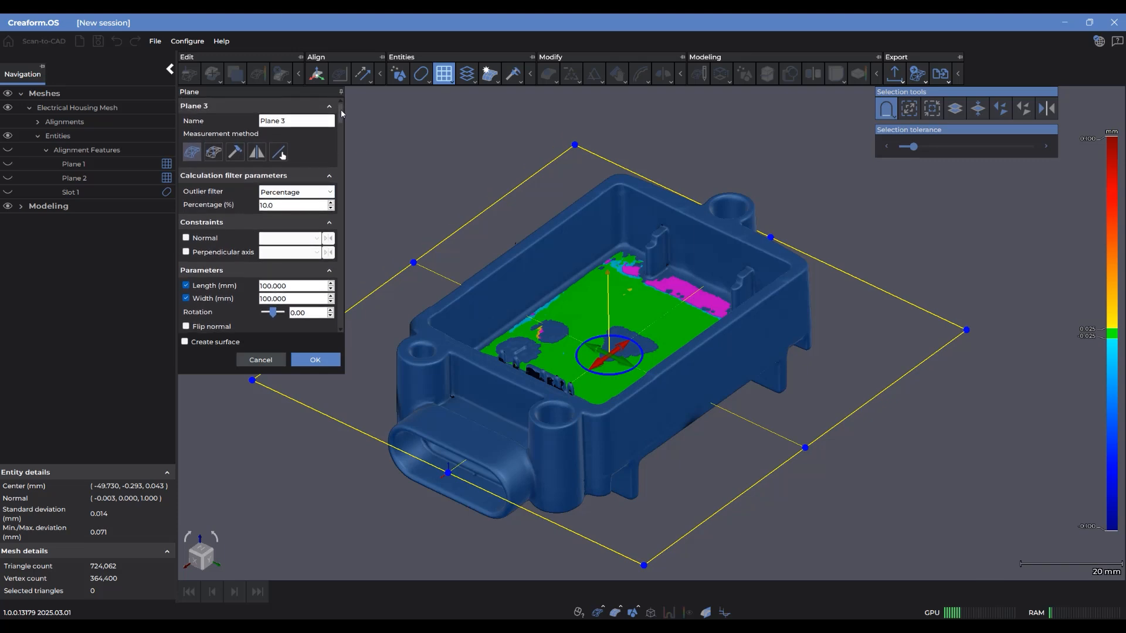
{"action": "mouse_move", "coordinate": [370, 186]}
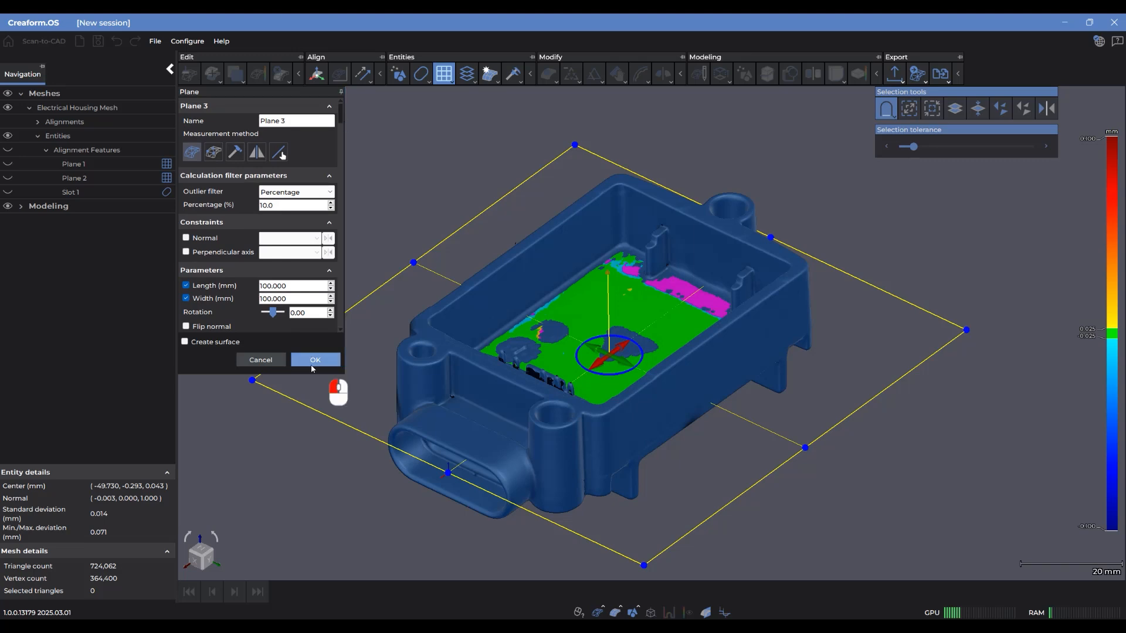
- Confirm Plane 3 with OK so a new Plane 4 setup begins
{"action": "left_click", "coordinate": [314, 359]}
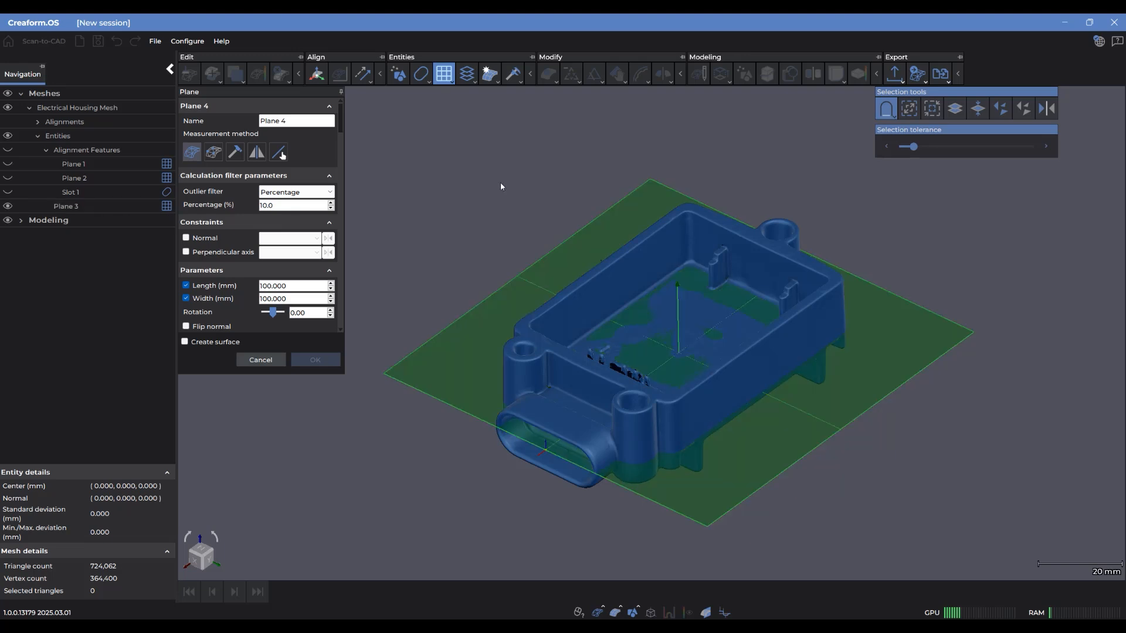
{"action": "mouse_move", "coordinate": [516, 231]}
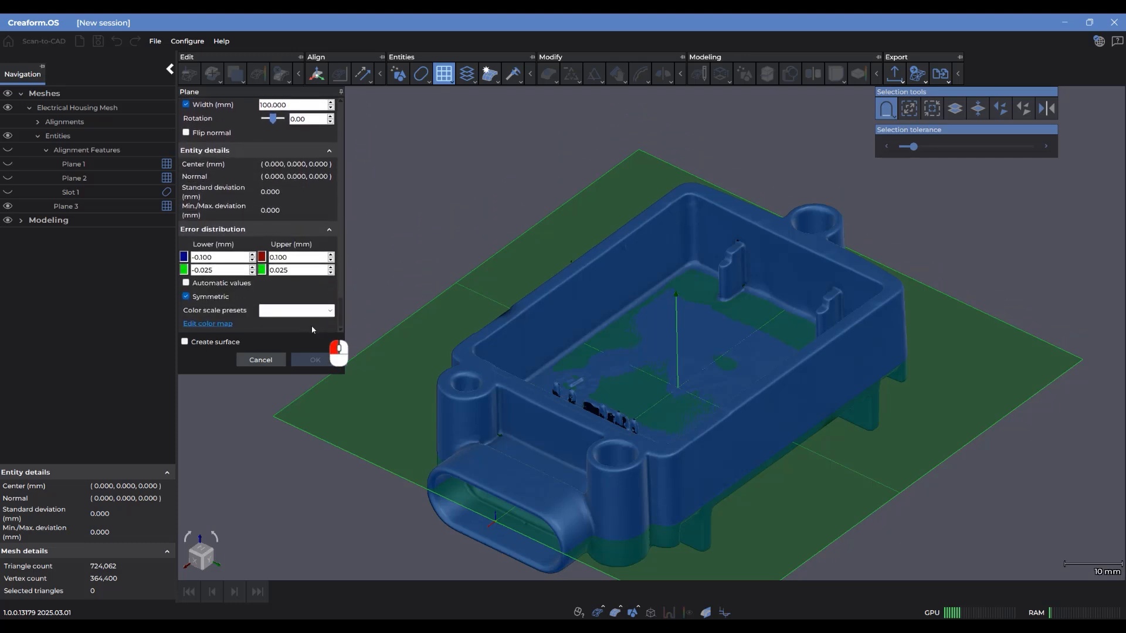
{"action": "mouse_move", "coordinate": [545, 255]}
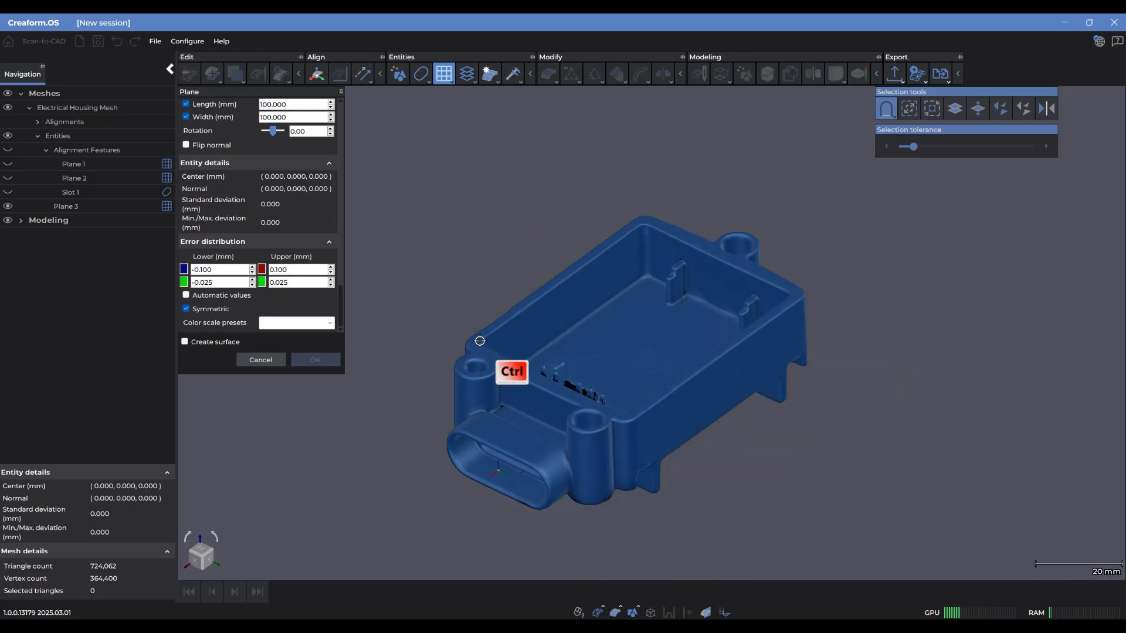
{"action": "mouse_move", "coordinate": [600, 405]}
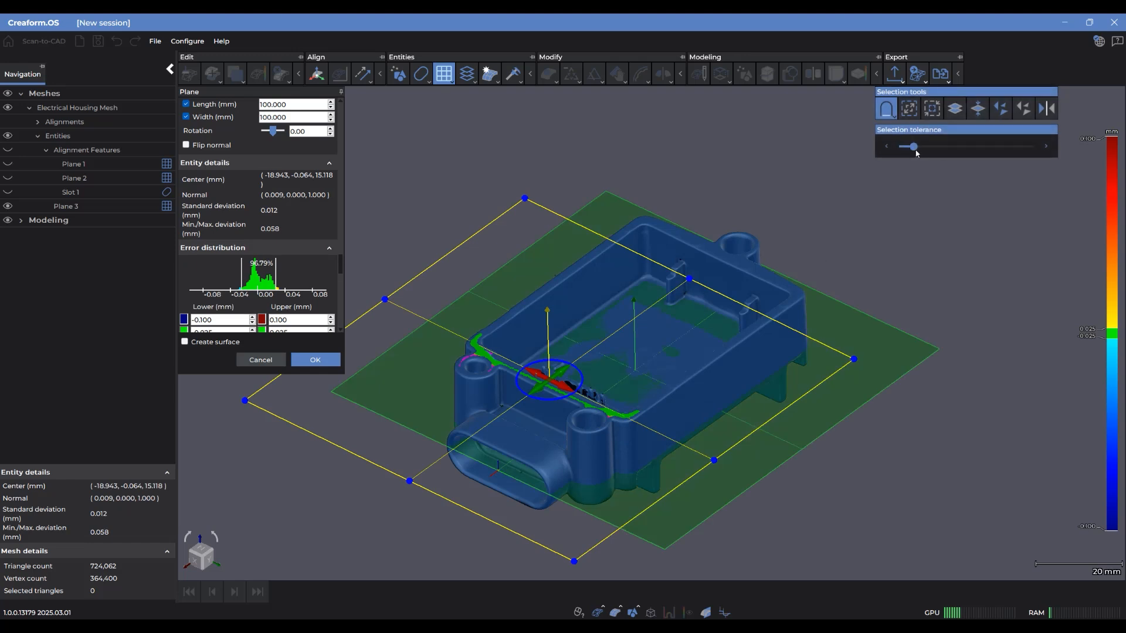
- Fit Plane 4 to the housing rim with wider tolerance and a 15% outlier filter
{"action": "left_click_drag", "start_coordinate": [912, 147], "coordinate": [920, 147]}
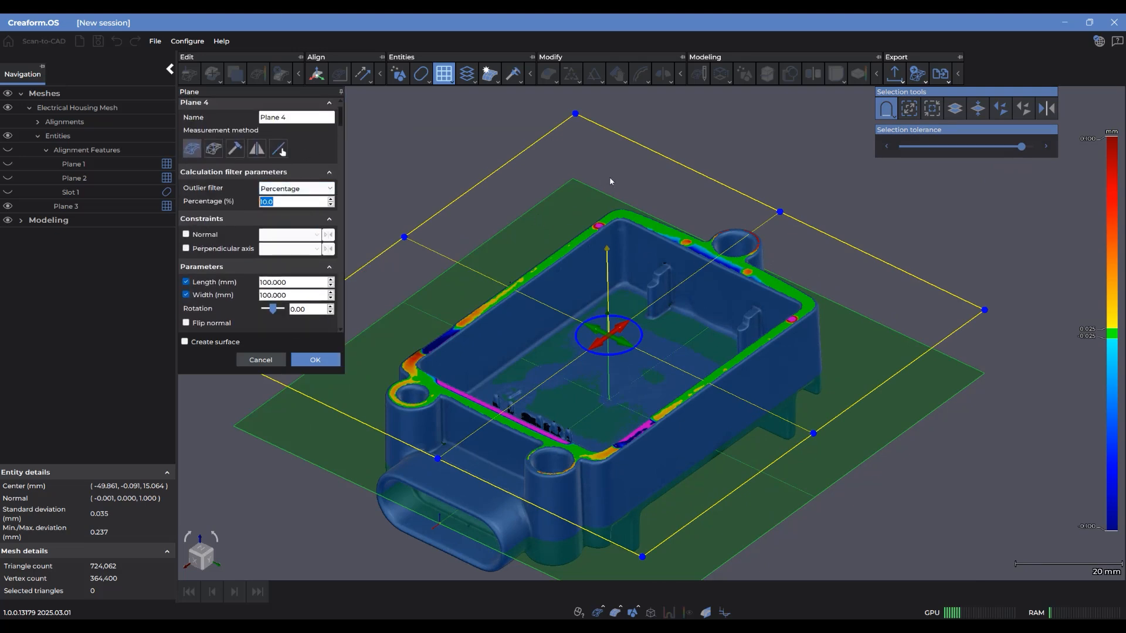
{"action": "type", "text": "5"}
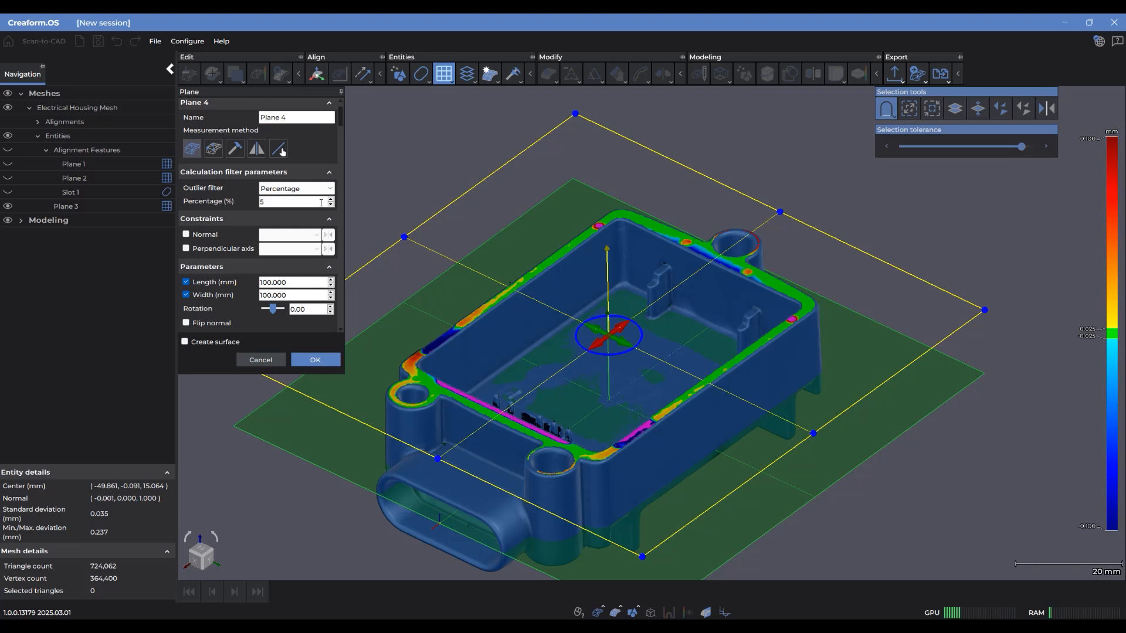
{"action": "type", "text": "155.0"}
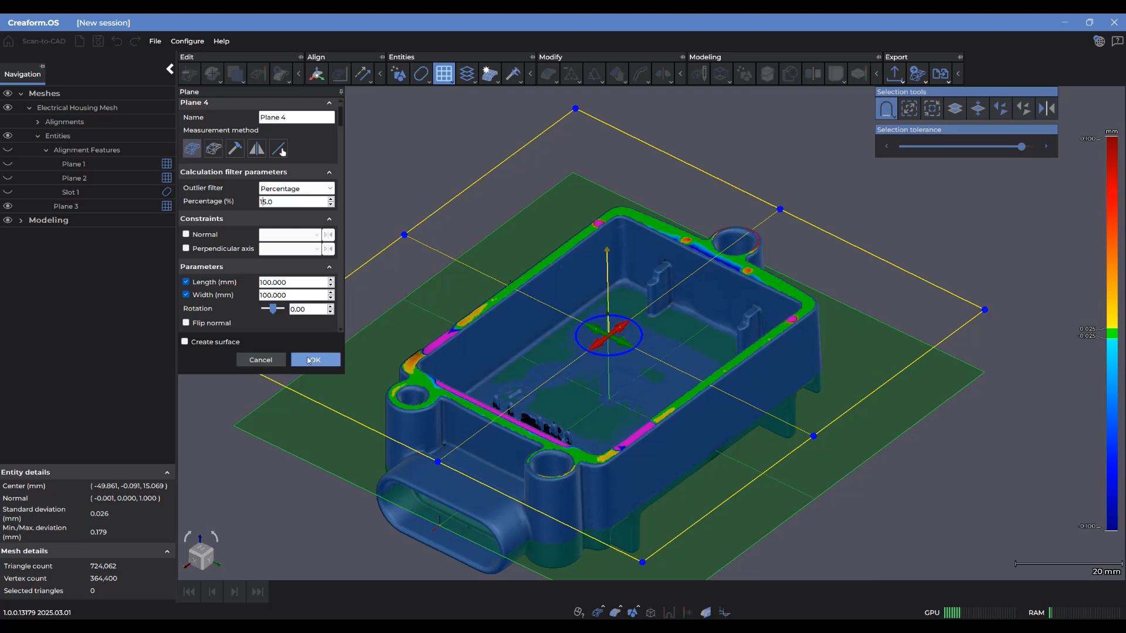
{"action": "left_click", "coordinate": [315, 360]}
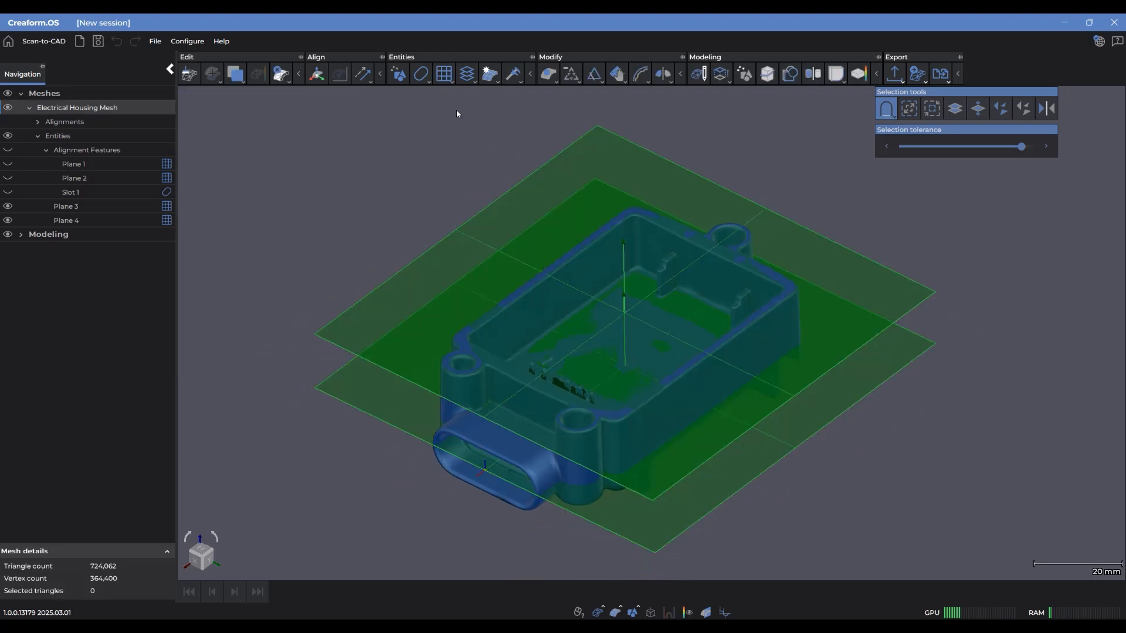
- Start Slot 2 from the Entities slot list and show its constraining plane choices
{"action": "left_click", "coordinate": [421, 73]}
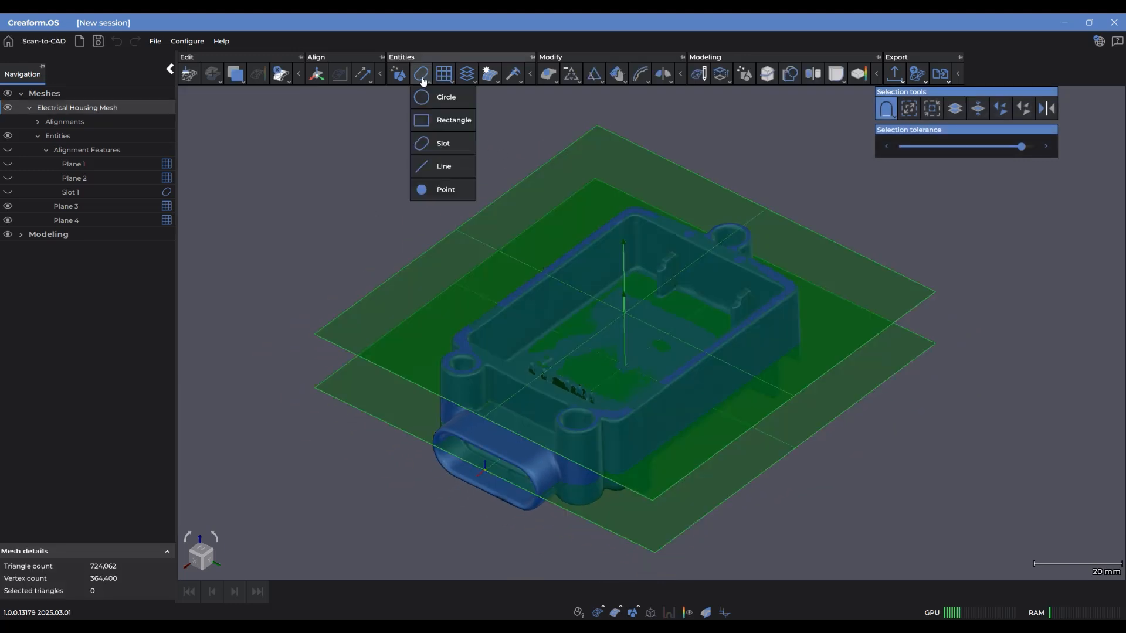
{"action": "mouse_move", "coordinate": [435, 147]}
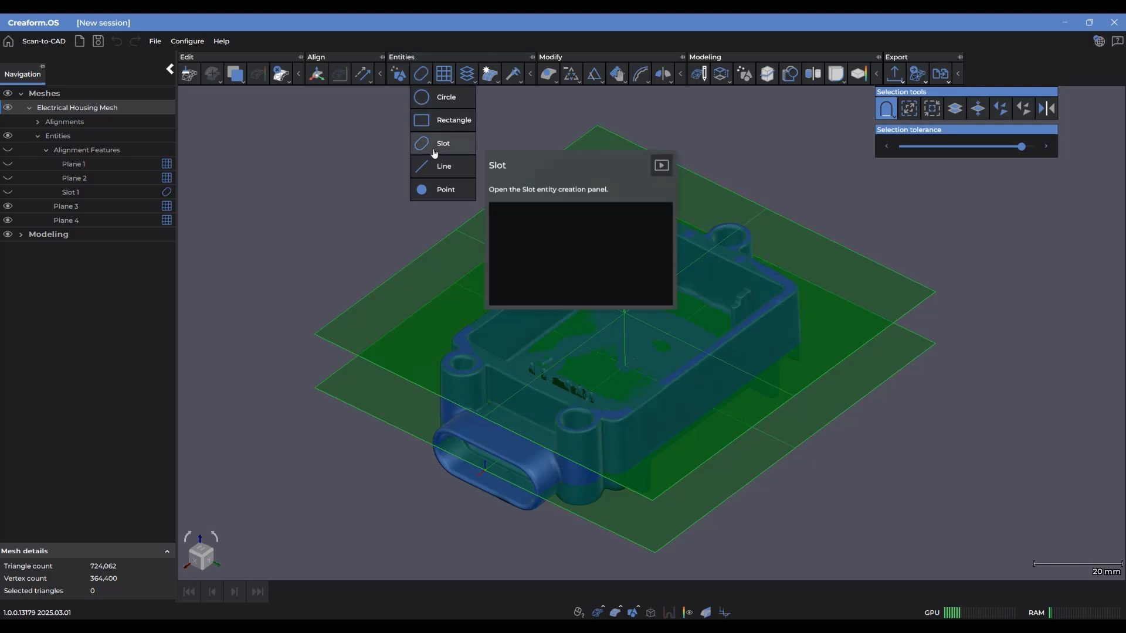
{"action": "left_click", "coordinate": [442, 144]}
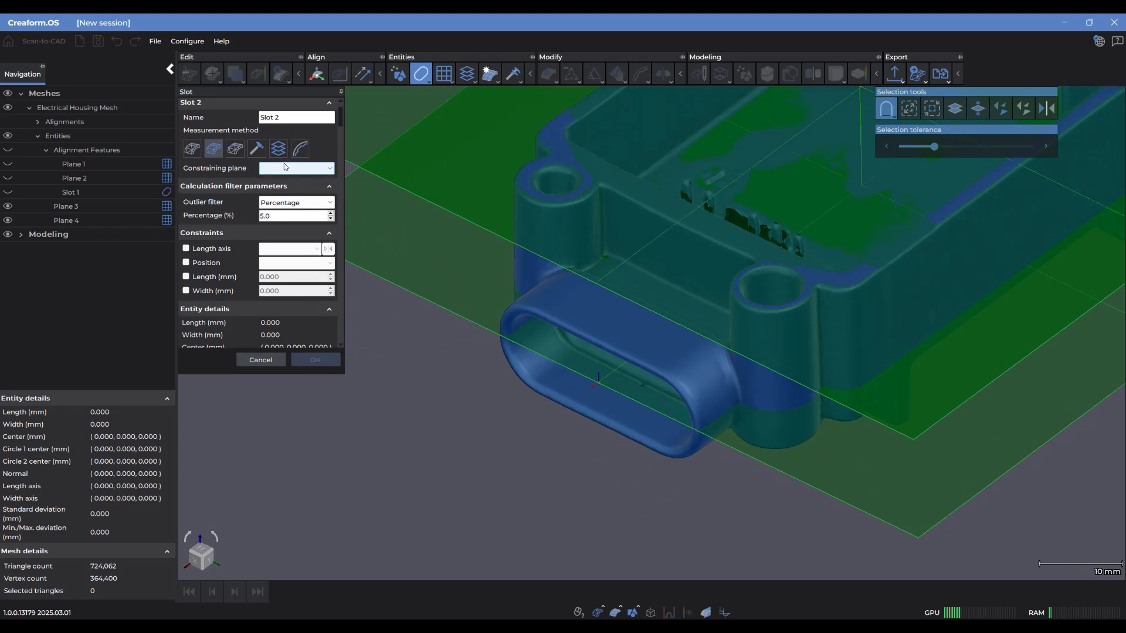
{"action": "left_click", "coordinate": [421, 73]}
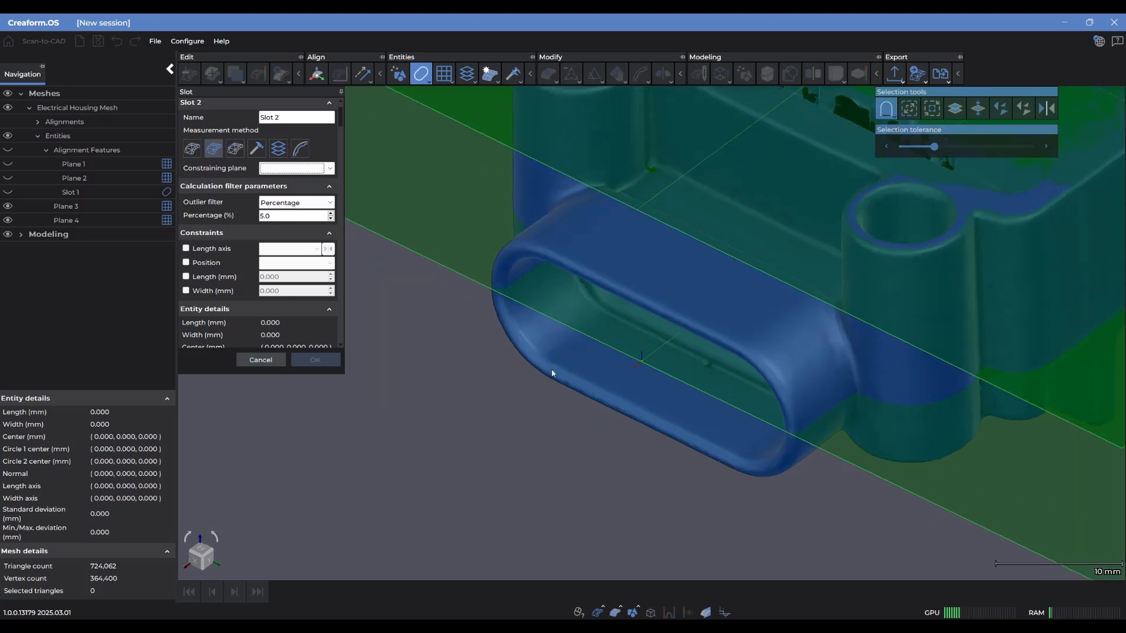
{"action": "mouse_move", "coordinate": [707, 444]}
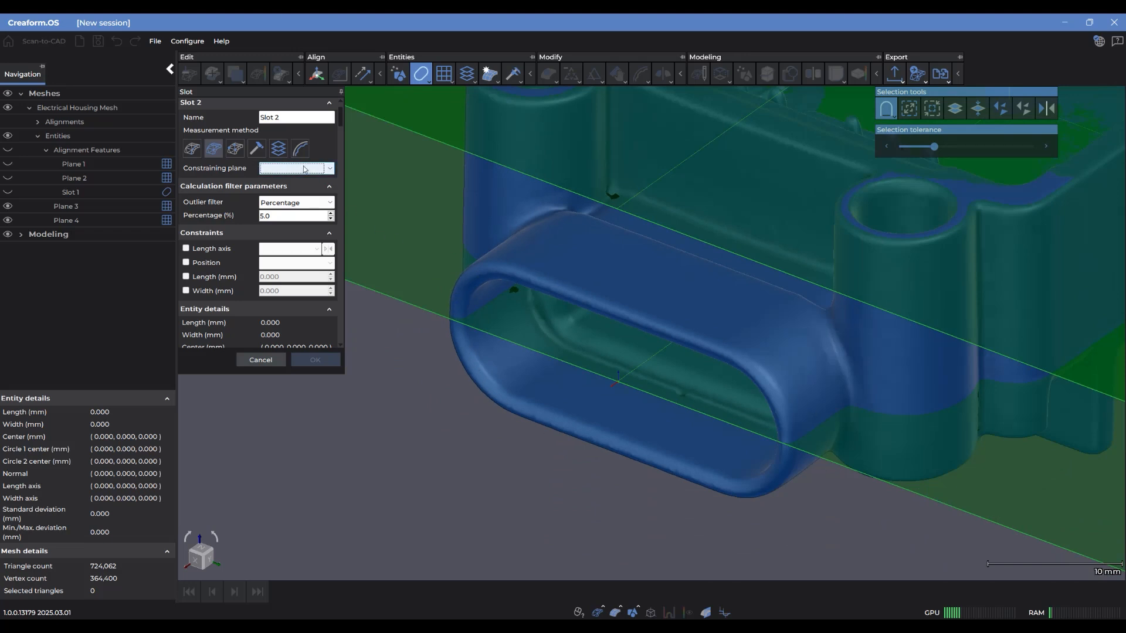
{"action": "left_click", "coordinate": [329, 169]}
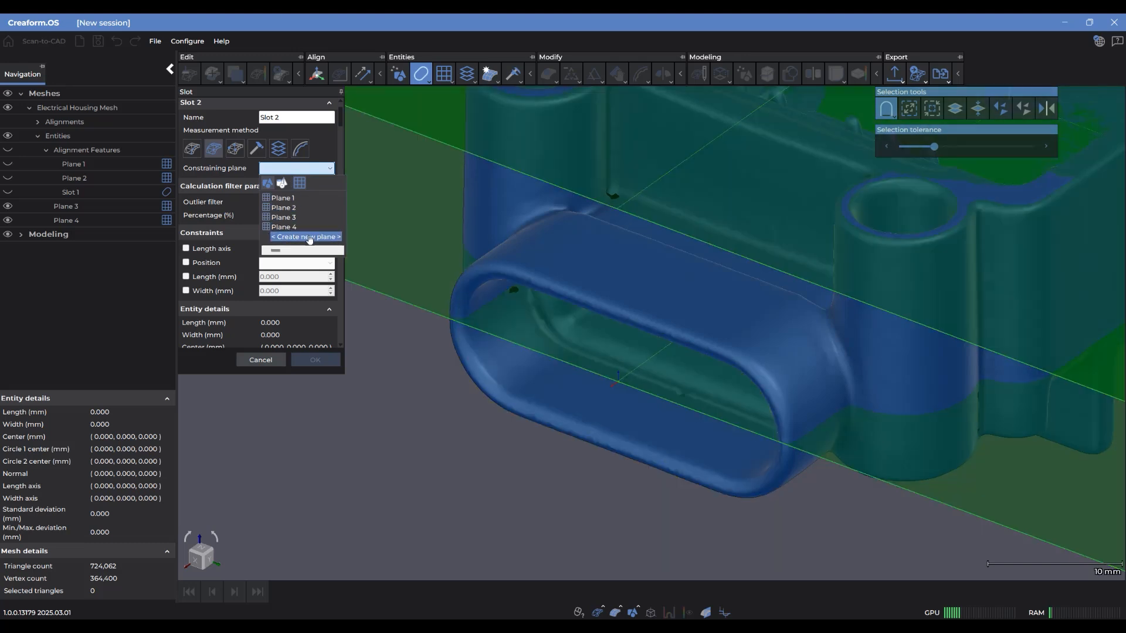
- Fit a new Plane 5 to the boss front face with raised selection tolerance
{"action": "left_click", "coordinate": [306, 236]}
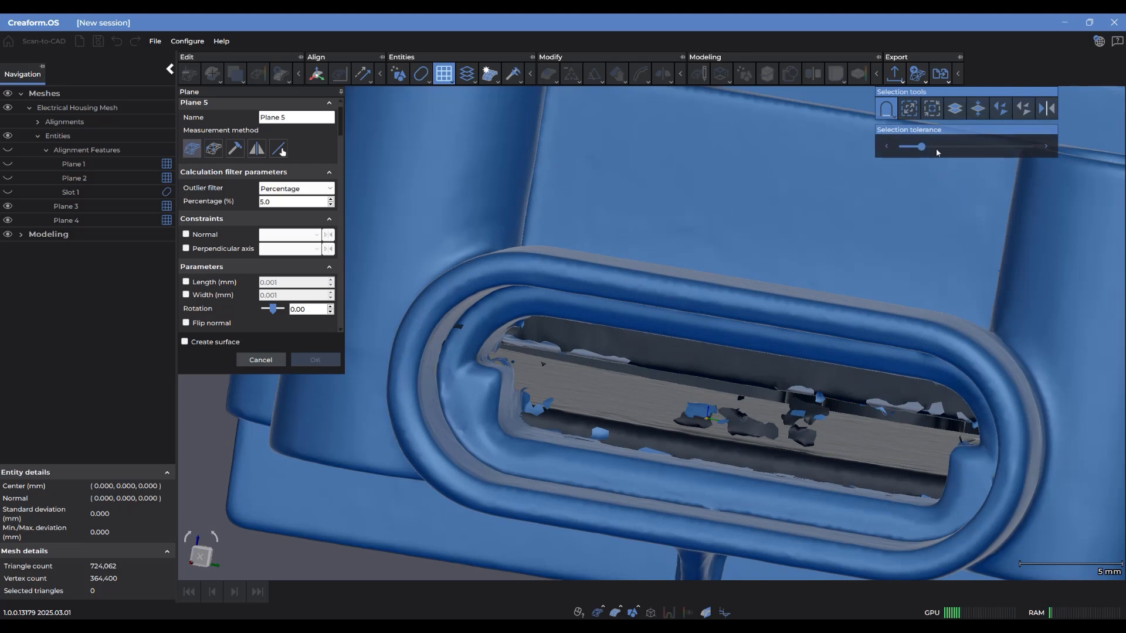
{"action": "left_click_drag", "start_coordinate": [911, 146], "coordinate": [1015, 147]}
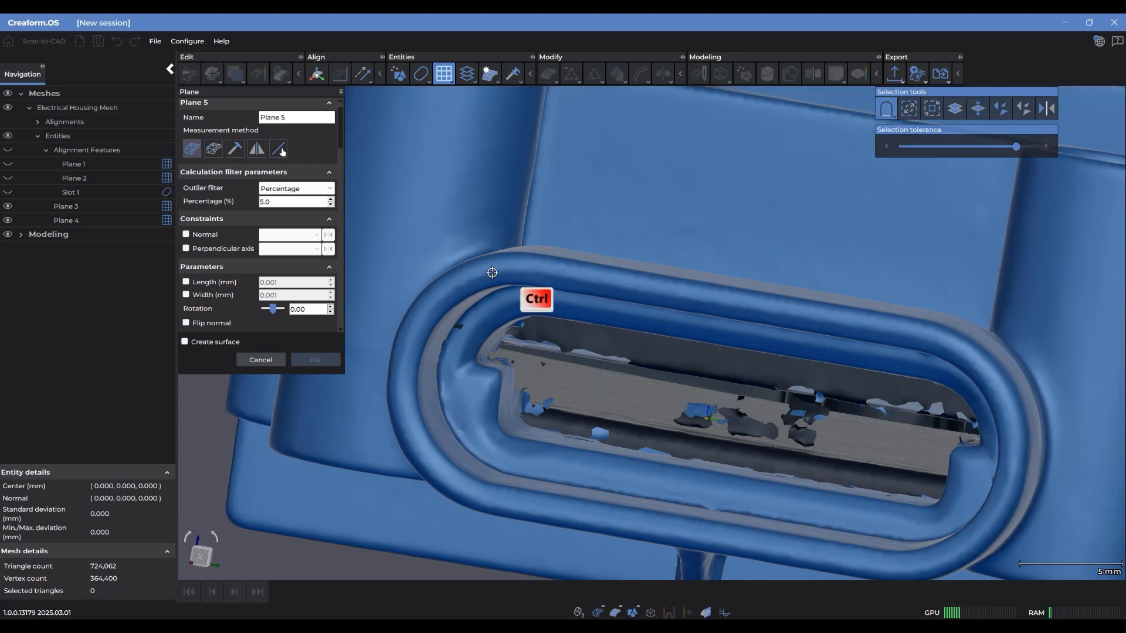
{"action": "left_click", "coordinate": [492, 273]}
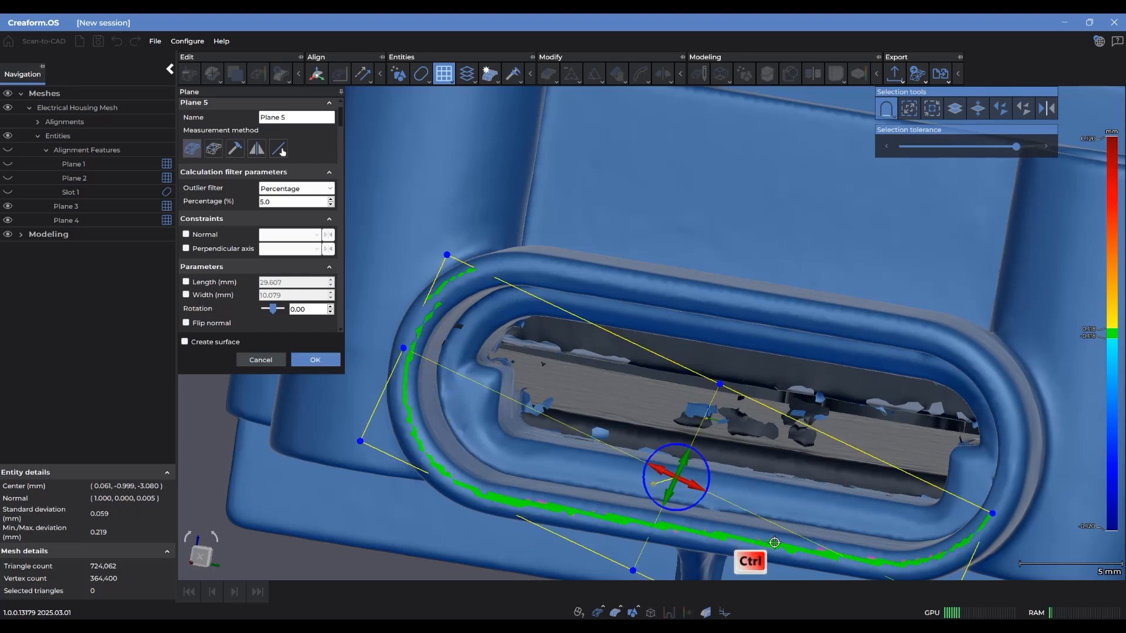
{"action": "left_click_drag", "start_coordinate": [774, 543], "coordinate": [882, 336]}
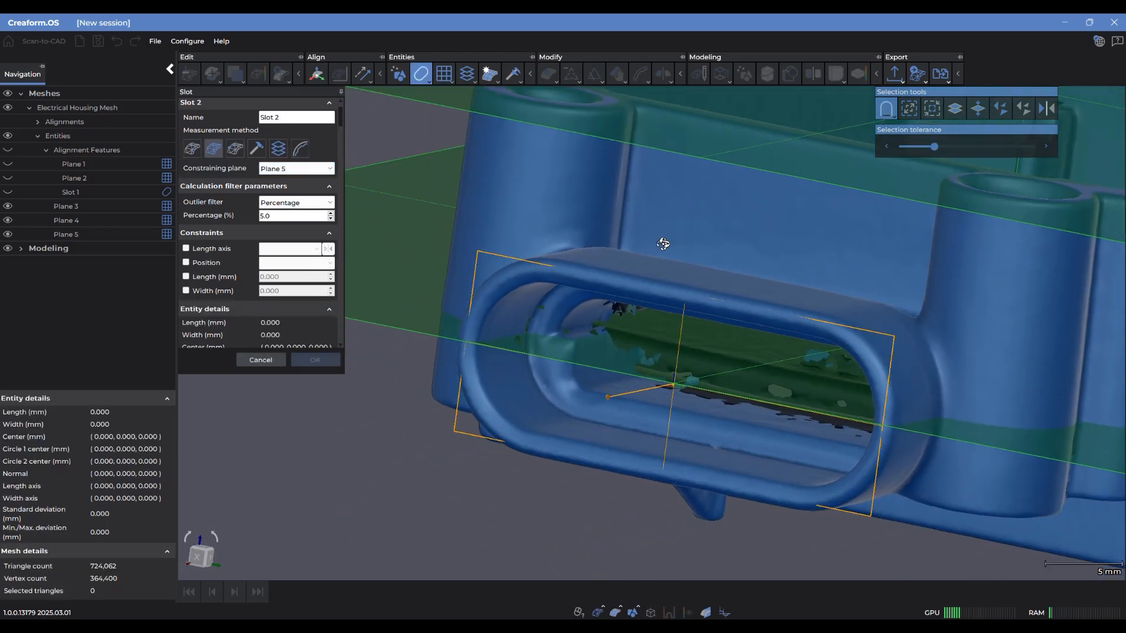
- Select the boss opening's inner wall for Slot 2 and set a 10% outlier filter
{"action": "left_click_drag", "start_coordinate": [663, 243], "coordinate": [596, 461]}
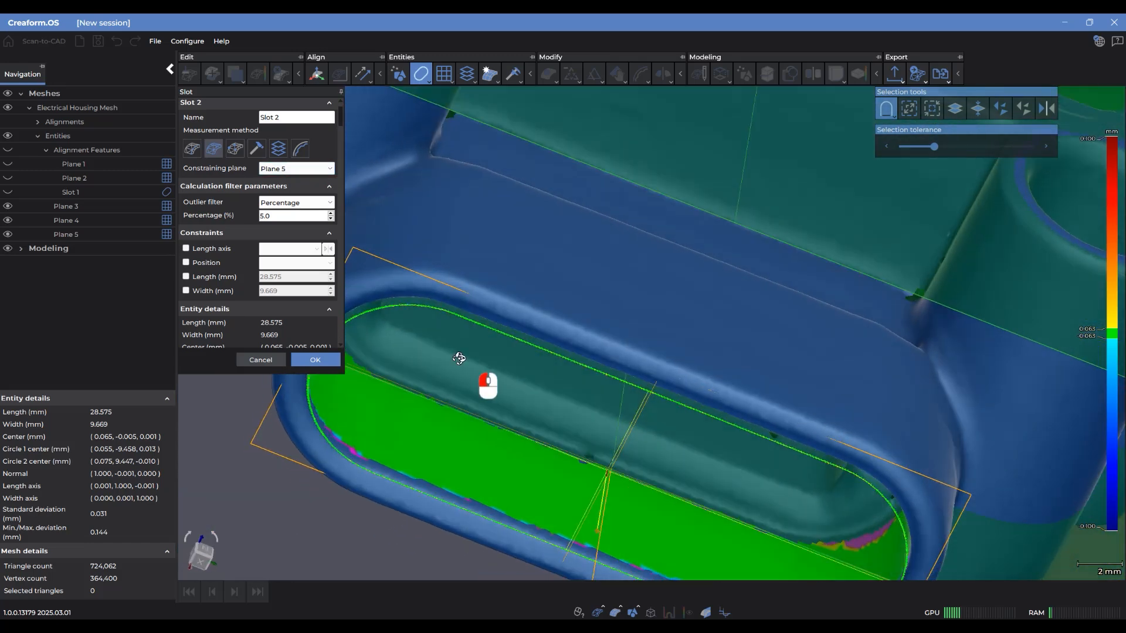
{"action": "left_click_drag", "start_coordinate": [489, 387], "coordinate": [646, 387]}
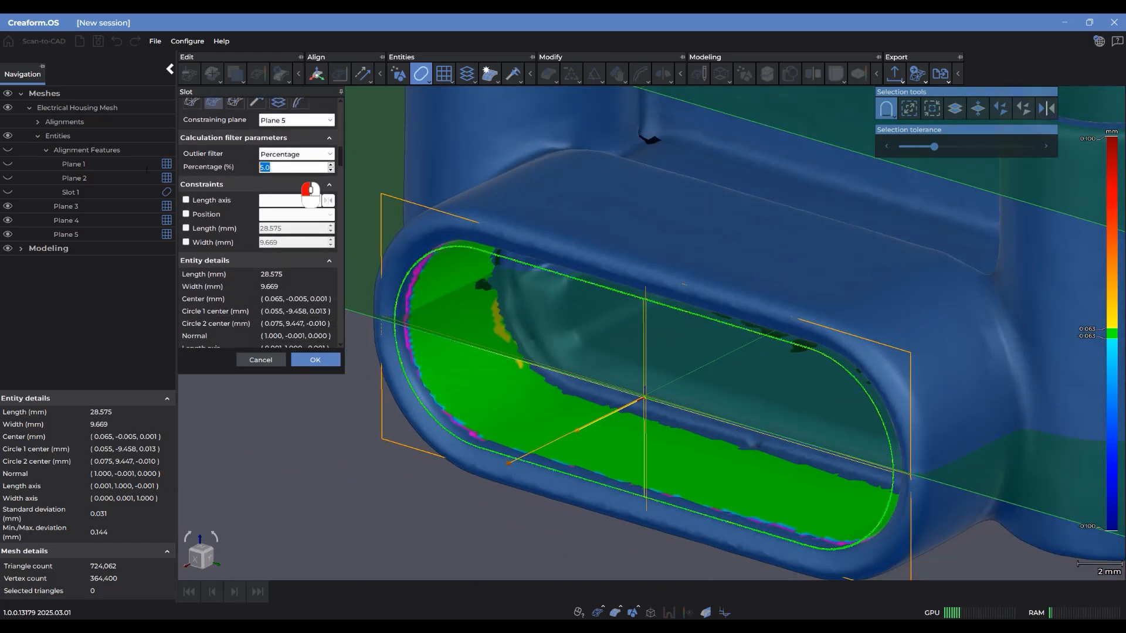
{"action": "type", "text": "10"}
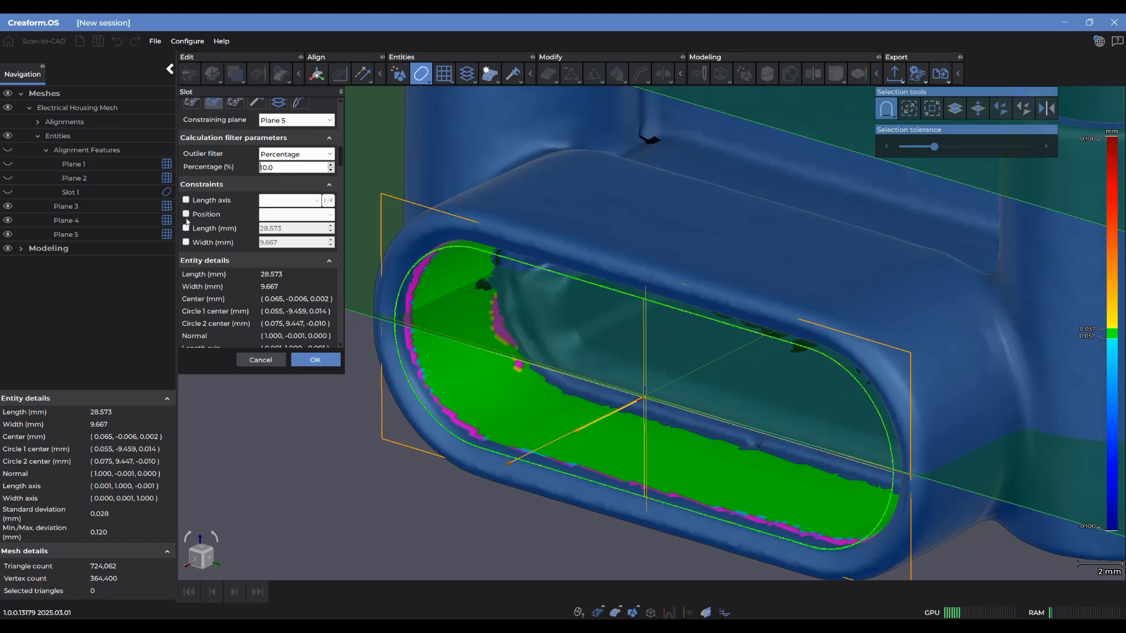
- Constrain Slot 2's length to 28.5 mm and width to 9.65 mm
{"action": "left_click", "coordinate": [186, 228]}
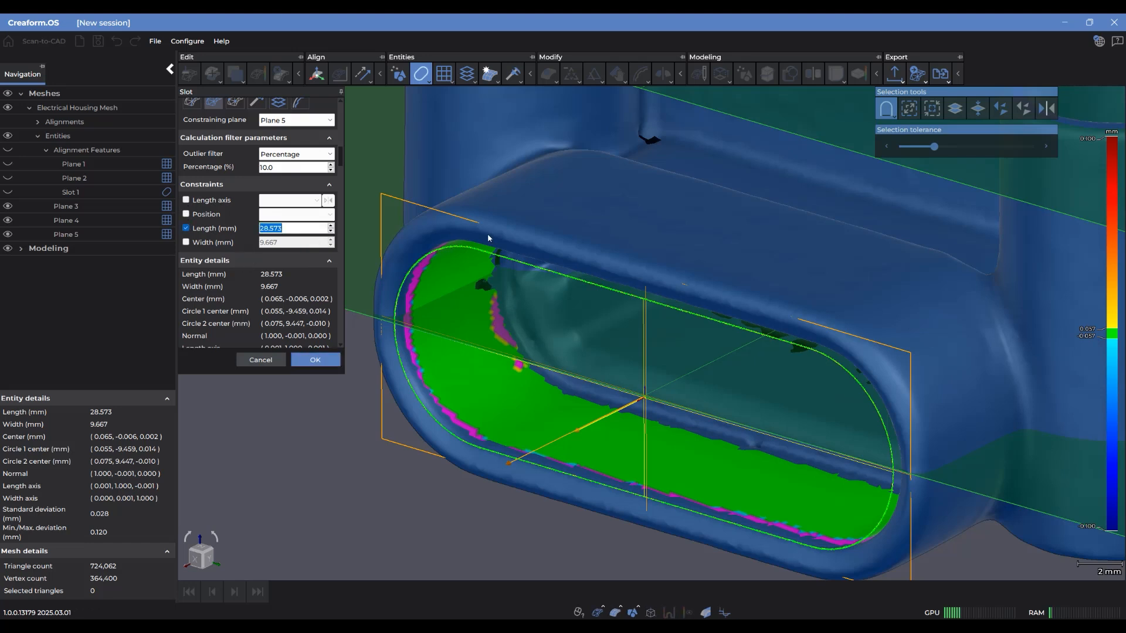
{"action": "type", "text": "28.5"}
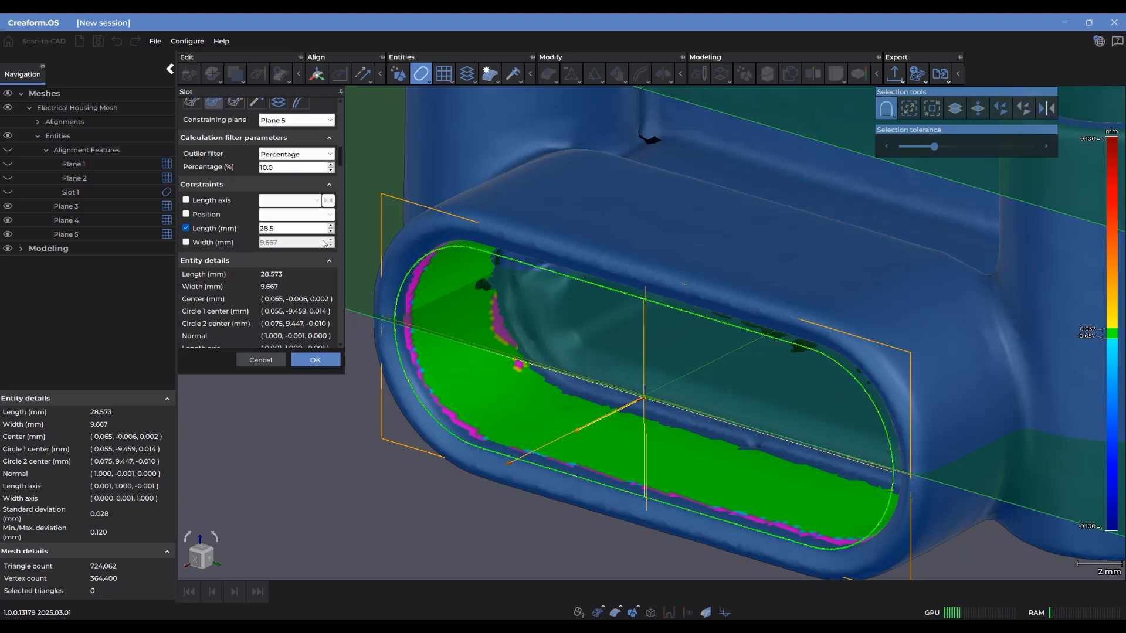
{"action": "left_click", "coordinate": [186, 242]}
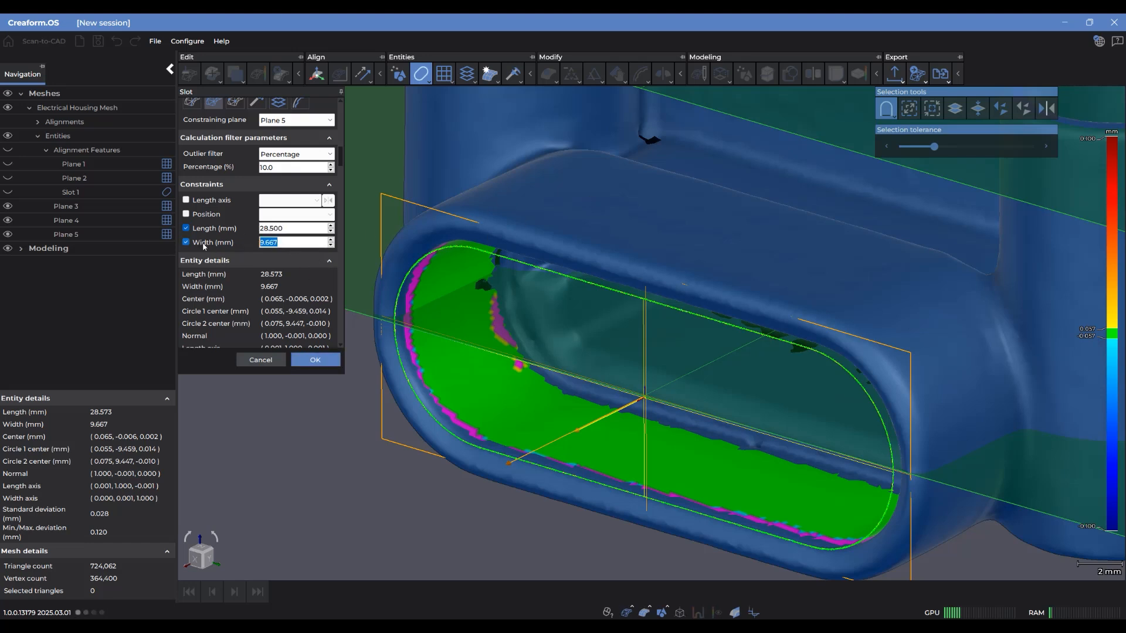
{"action": "type", "text": "9.65"}
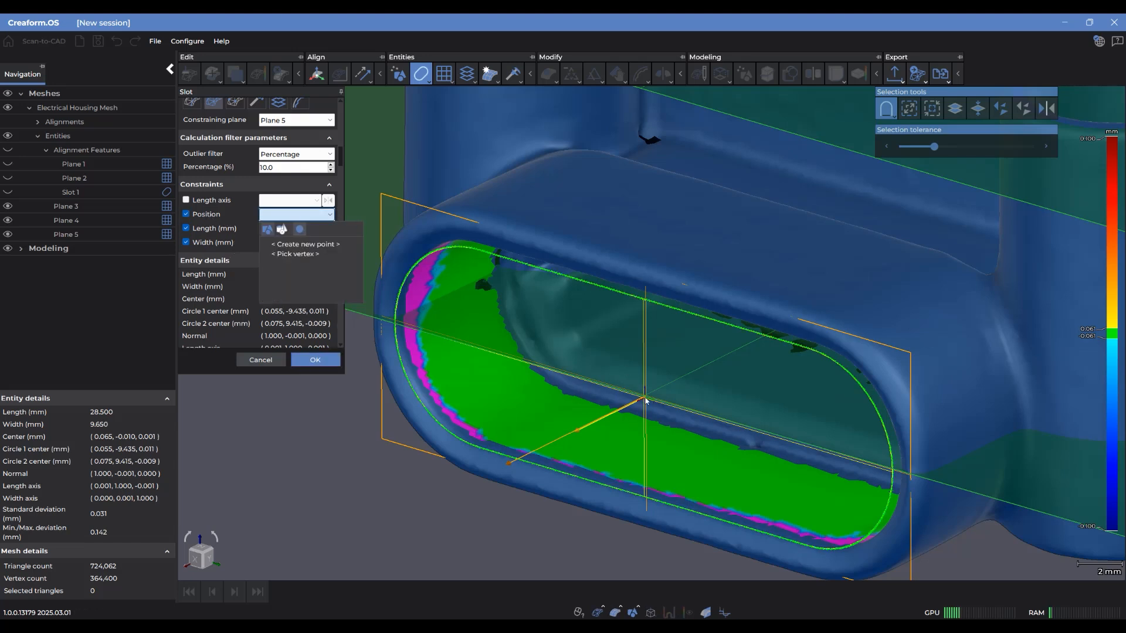
- Set a symmetric ±0.025 error colour scale and confirm Slot 2
{"action": "left_click", "coordinate": [282, 229]}
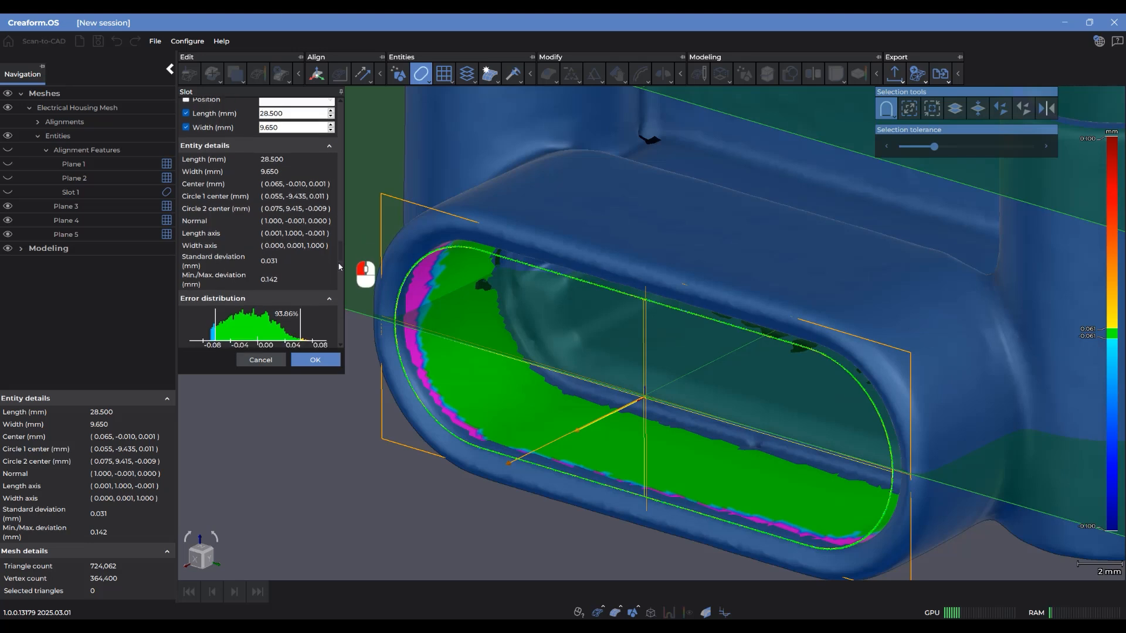
{"action": "left_click", "coordinate": [329, 298]}
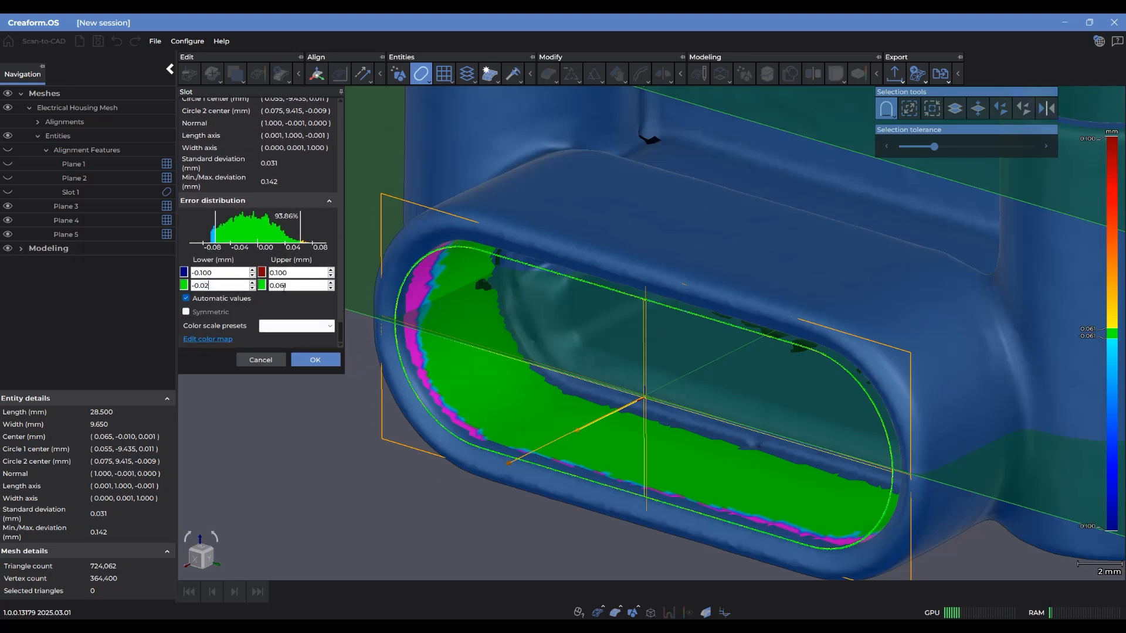
{"action": "left_click", "coordinate": [186, 312]}
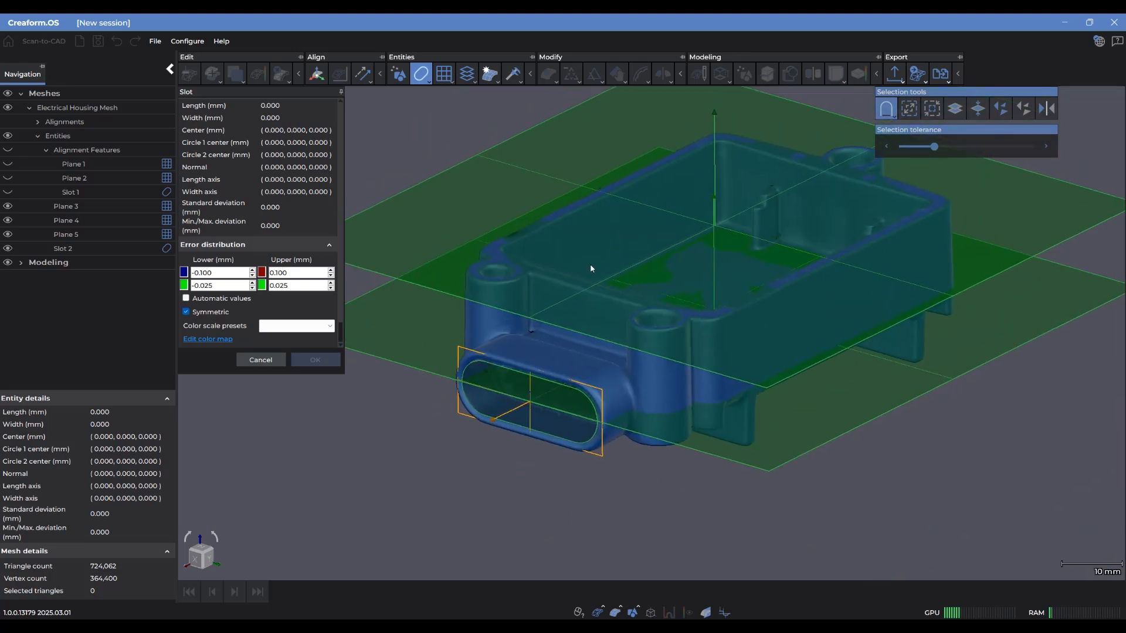
- Fit Cylinder 1 to the boss hole's inner wall, giving a 7.126 mm diameter
{"action": "left_click", "coordinate": [443, 74]}
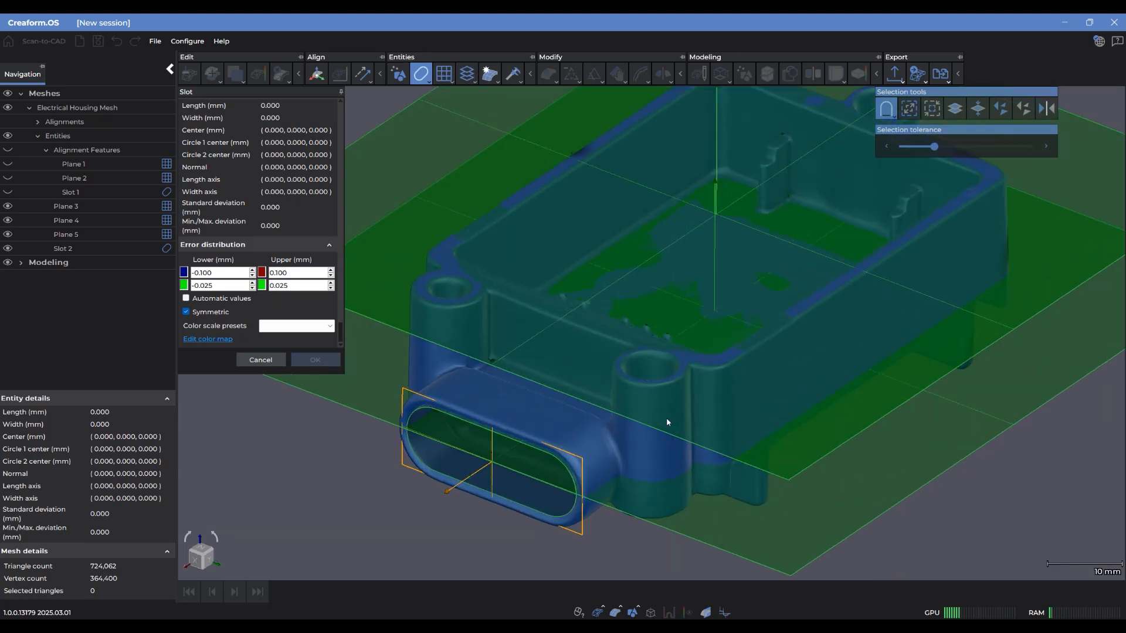
{"action": "left_click_drag", "start_coordinate": [667, 422], "coordinate": [650, 375]}
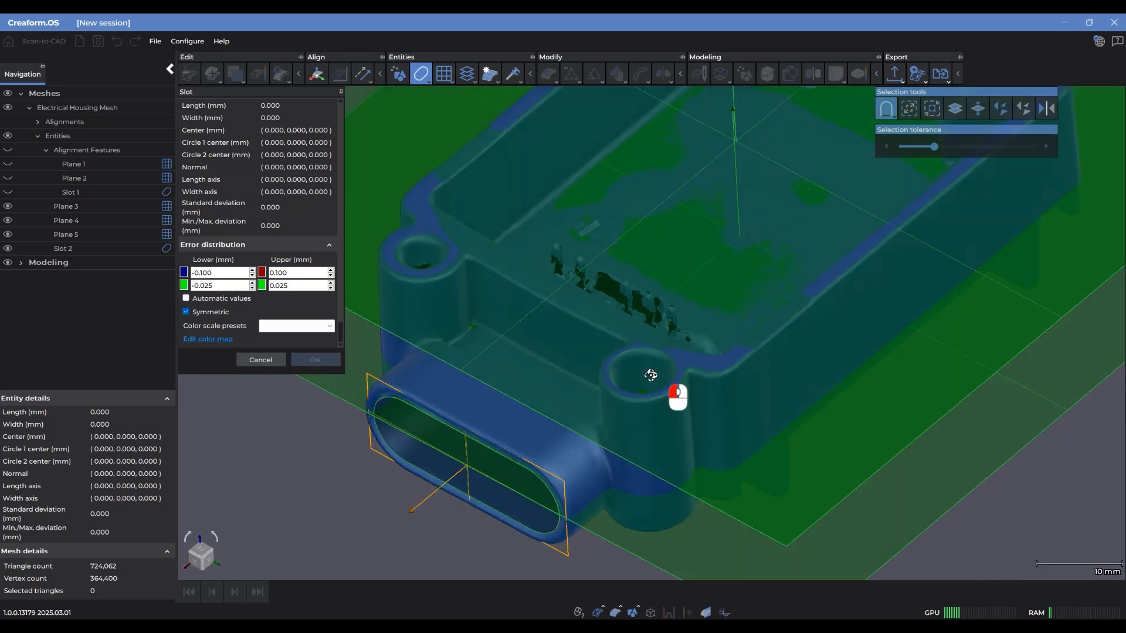
{"action": "left_click", "coordinate": [419, 73]}
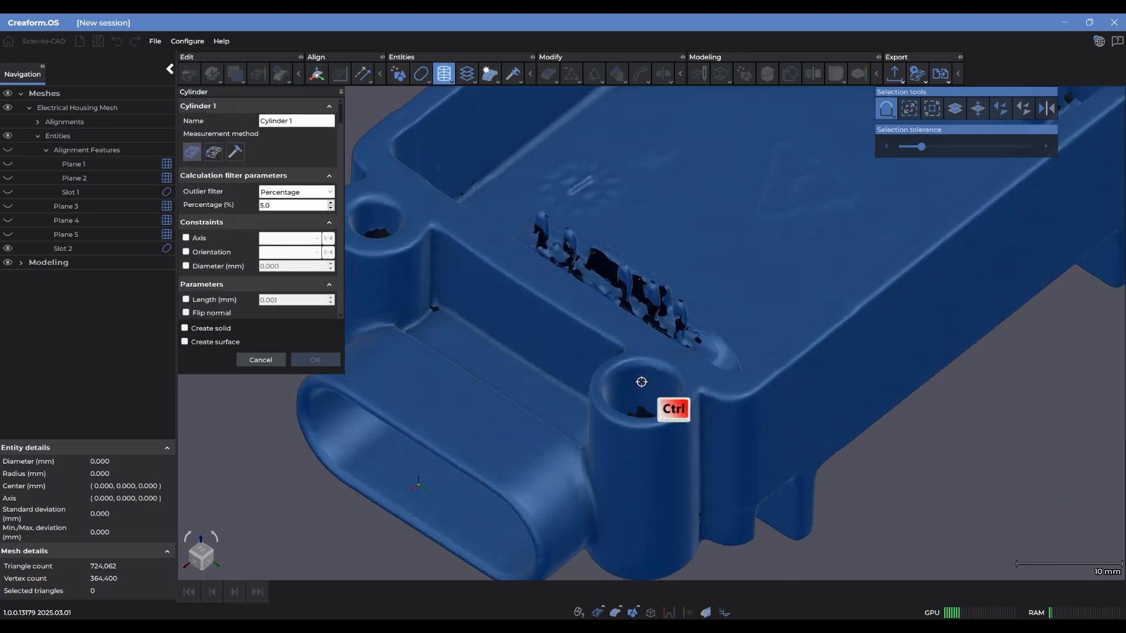
{"action": "left_click", "coordinate": [642, 383]}
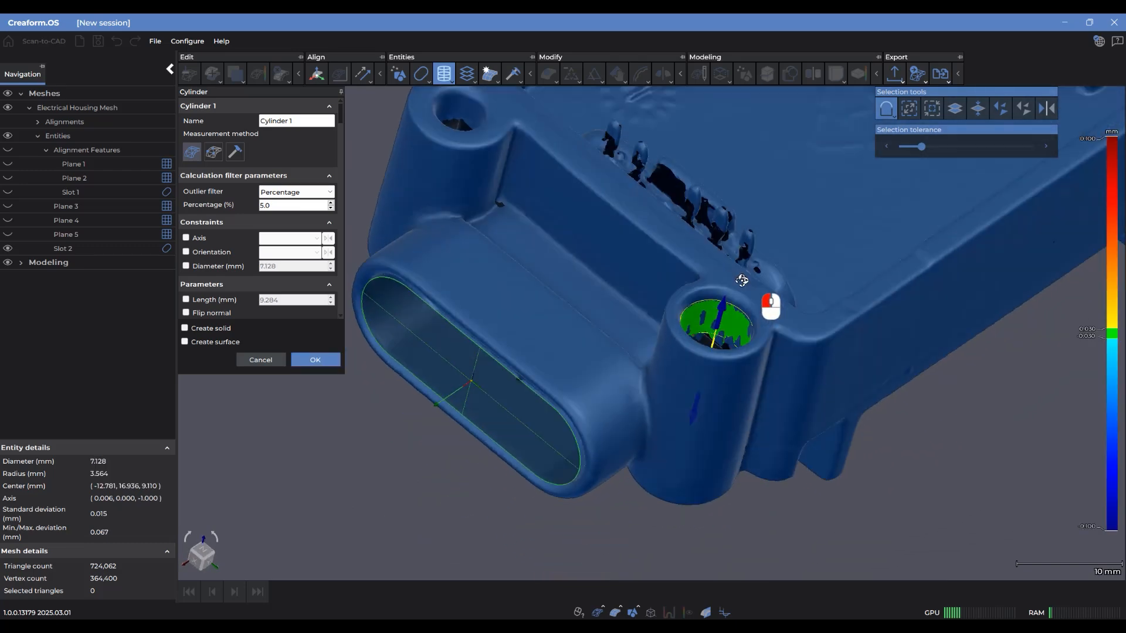
{"action": "left_click_drag", "start_coordinate": [742, 280], "coordinate": [702, 272]}
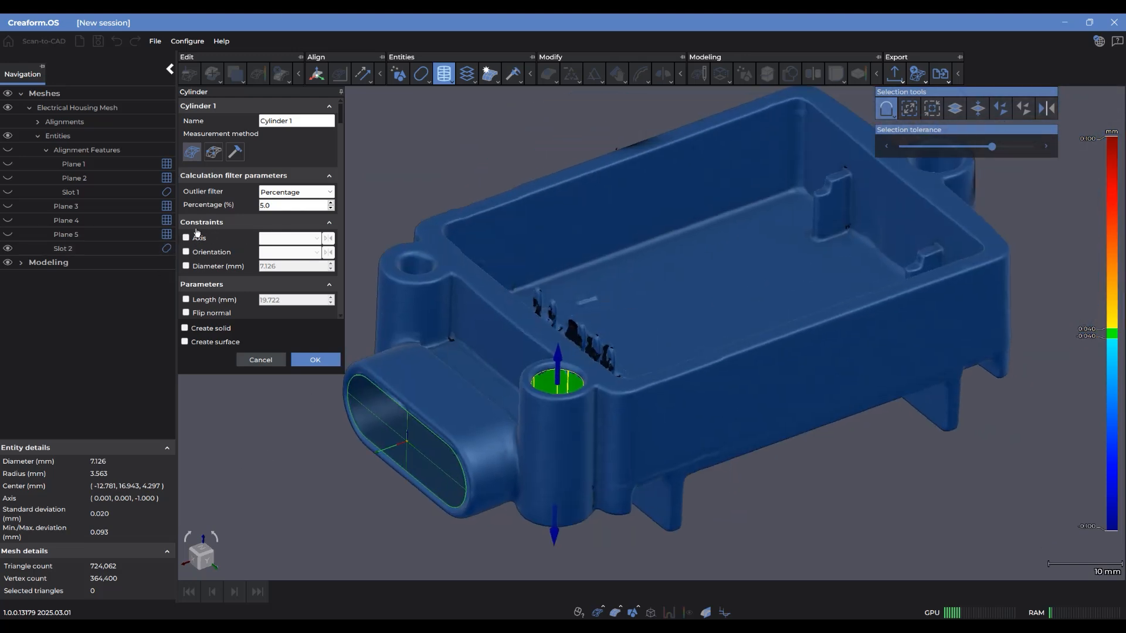
{"action": "left_click", "coordinate": [186, 237]}
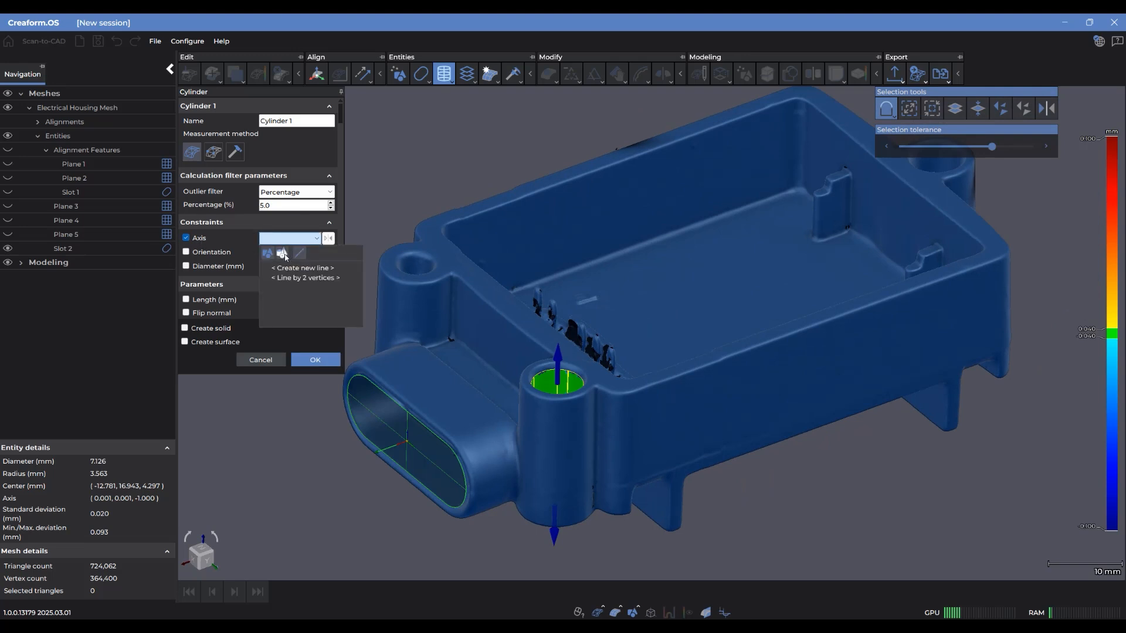
{"action": "left_click", "coordinate": [282, 254]}
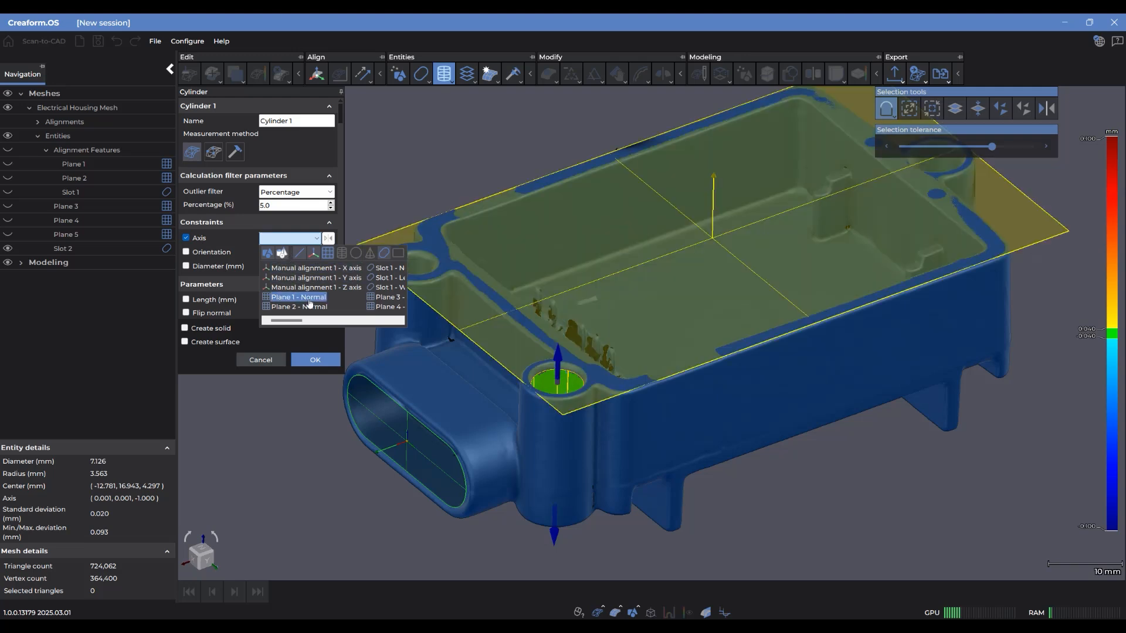
{"action": "left_click", "coordinate": [298, 297]}
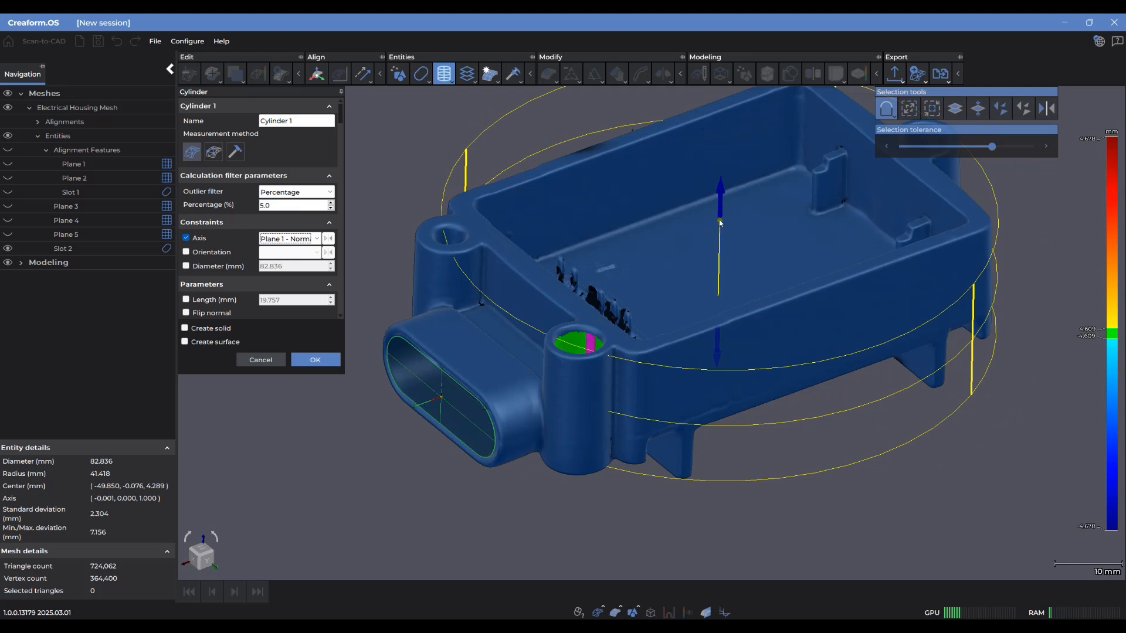
{"action": "left_click_drag", "start_coordinate": [718, 223], "coordinate": [690, 291]}
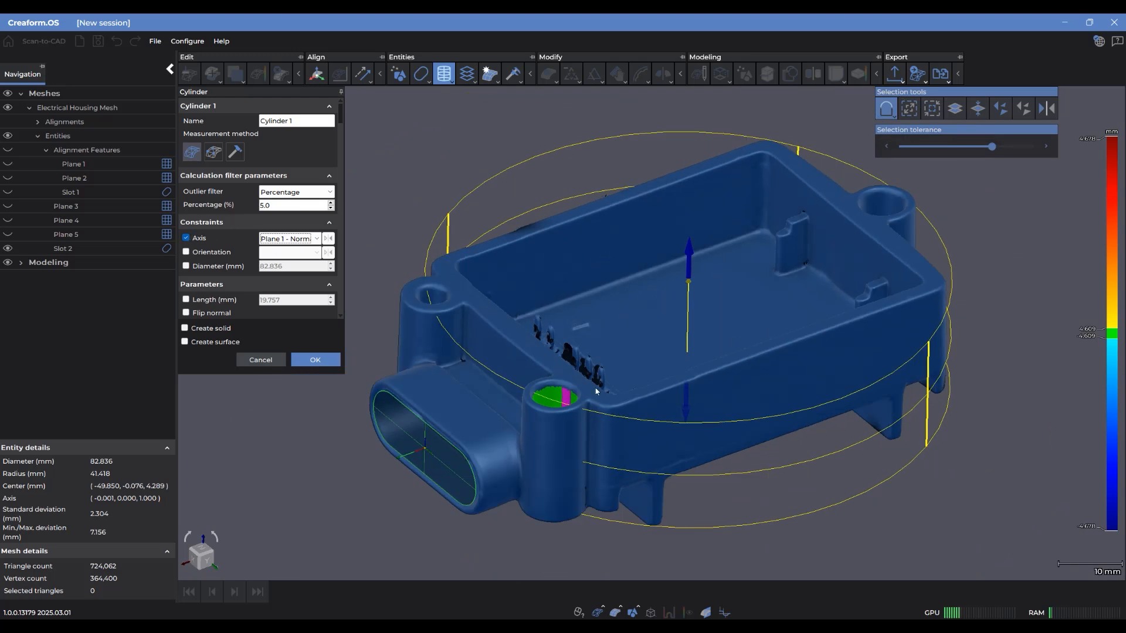
{"action": "left_click", "coordinate": [186, 238]}
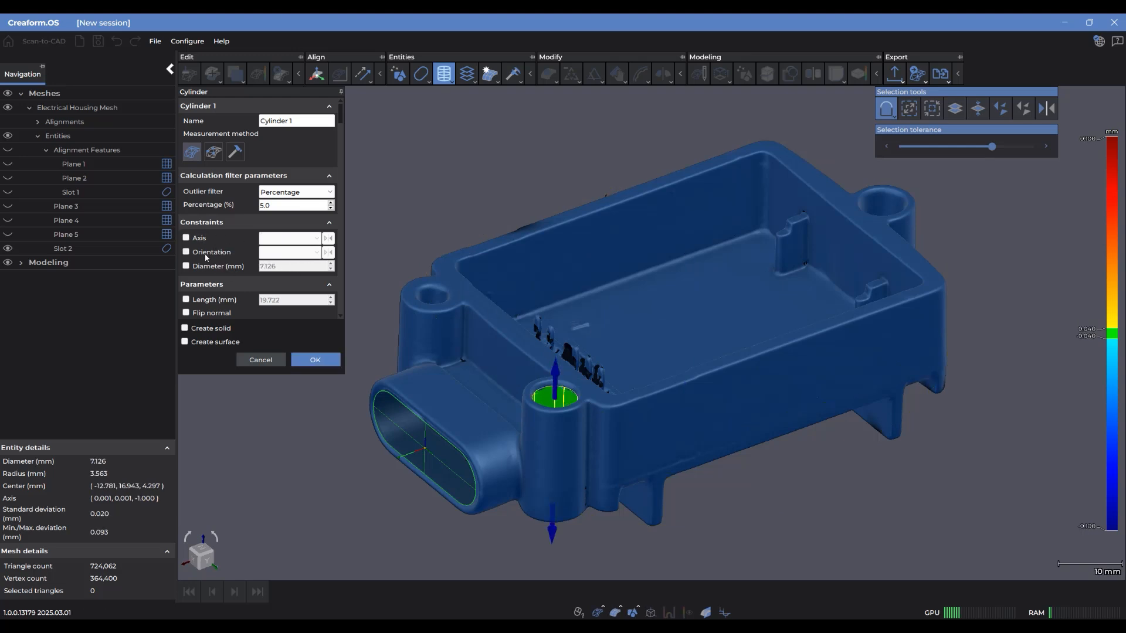
- Constrain Cylinder 1's orientation to Plane 1's normal and enter the 30 value
{"action": "left_click", "coordinate": [185, 252]}
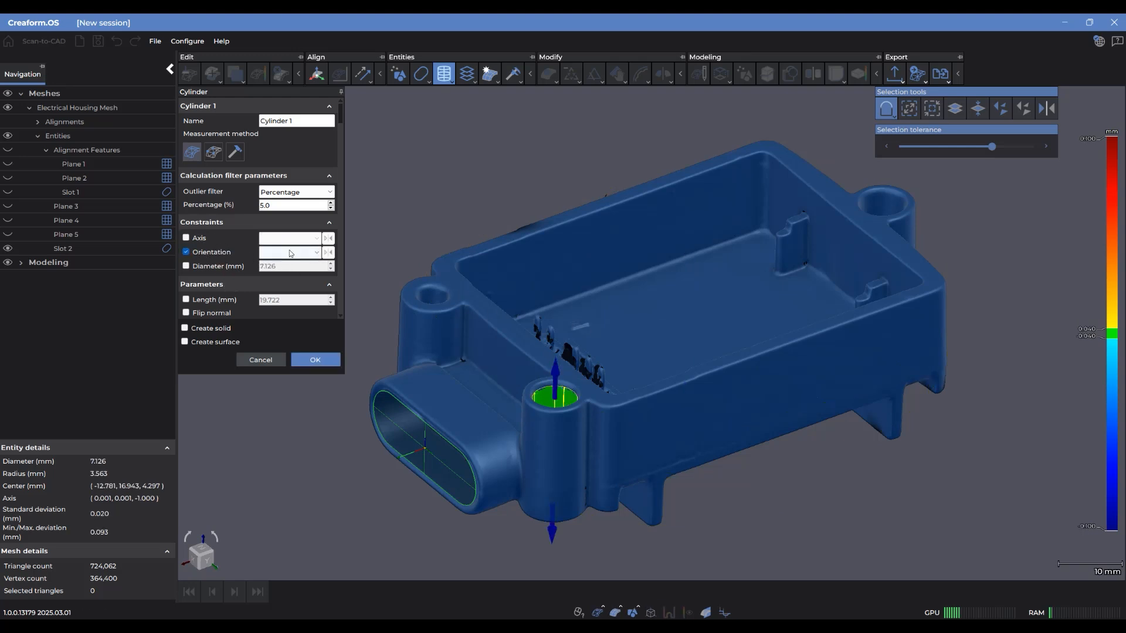
{"action": "left_click", "coordinate": [315, 252]}
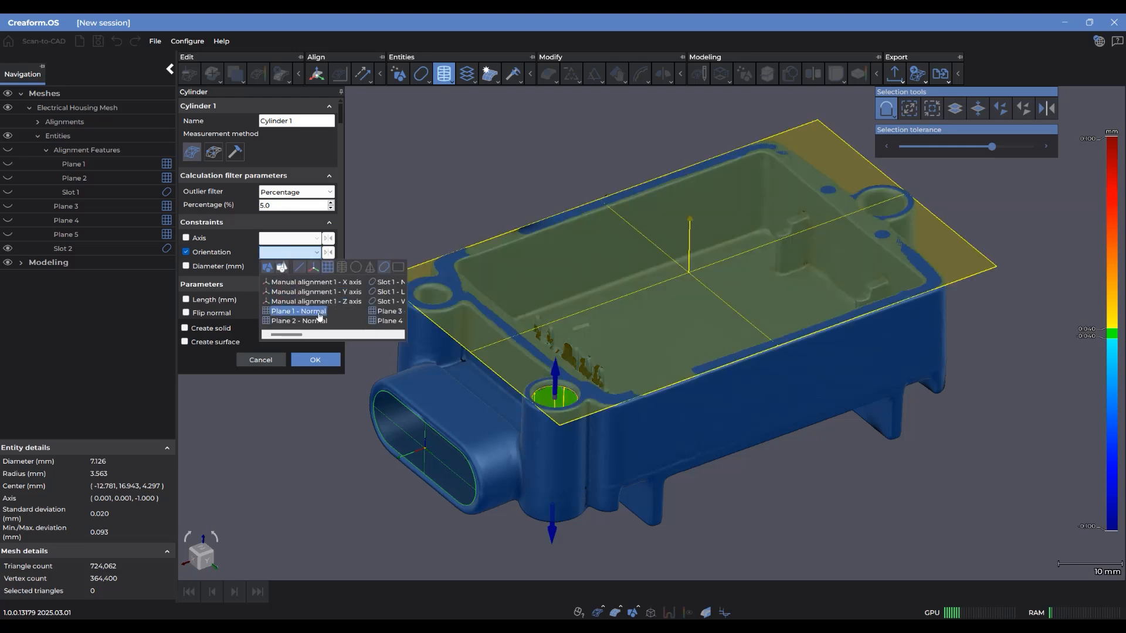
{"action": "left_click", "coordinate": [297, 311]}
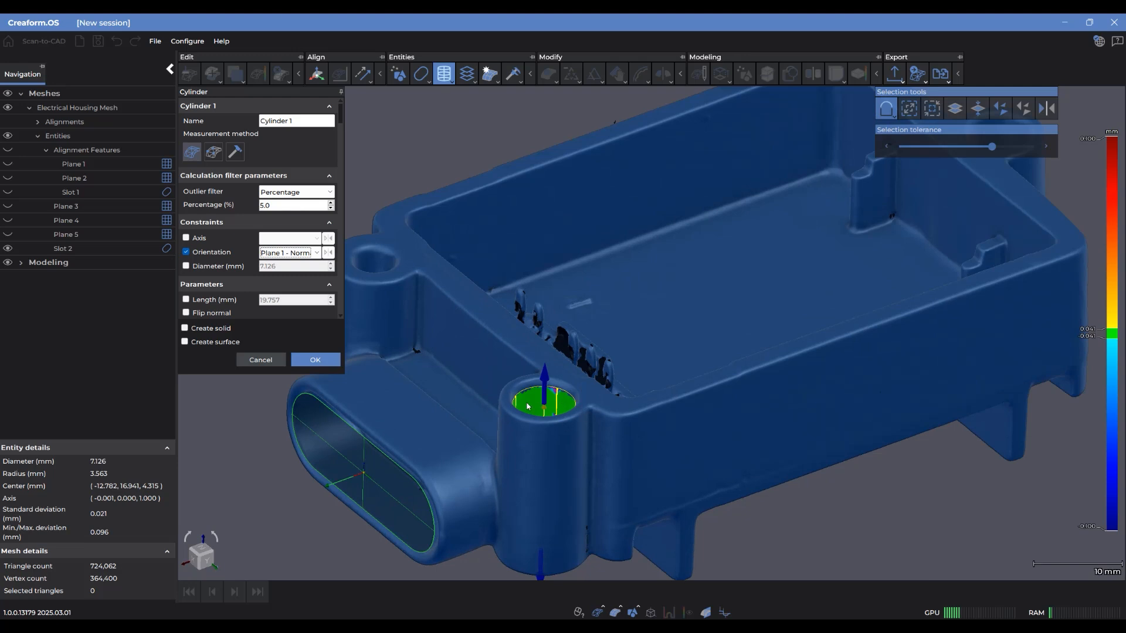
{"action": "mouse_move", "coordinate": [612, 338]}
{"action": "type", "text": "7.000"}
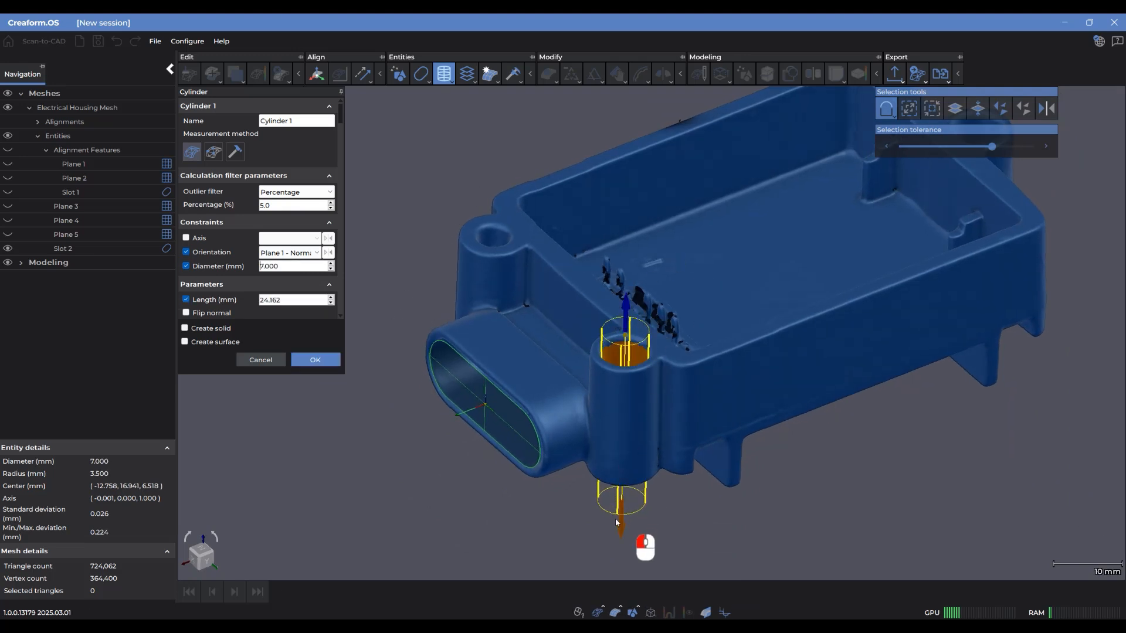
{"action": "type", "text": "30"}
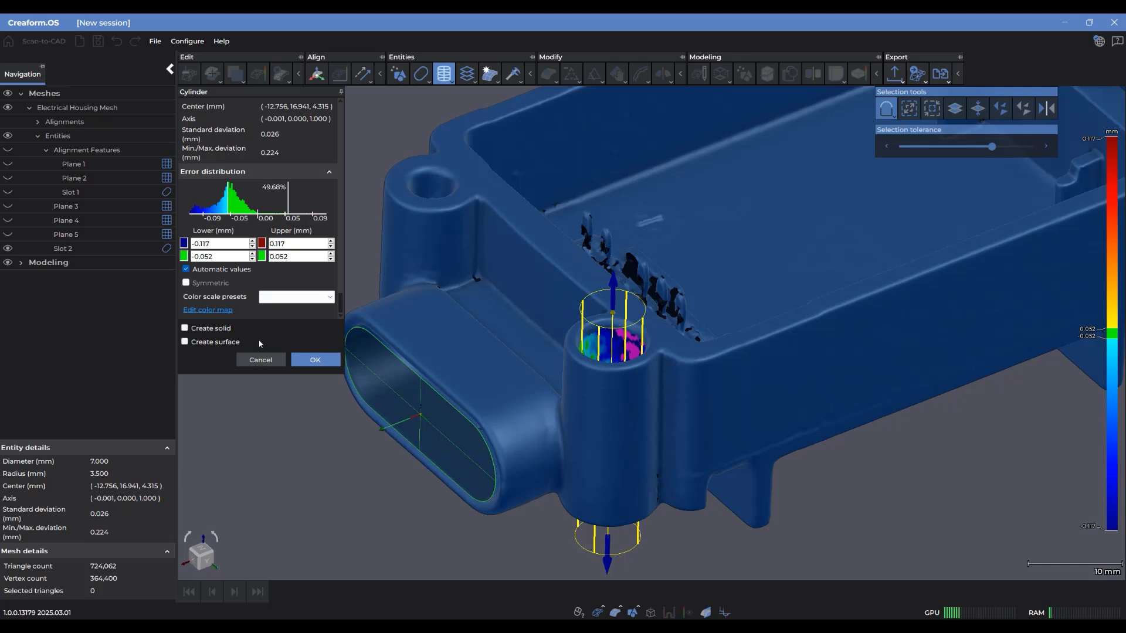
{"action": "mouse_move", "coordinate": [213, 329]}
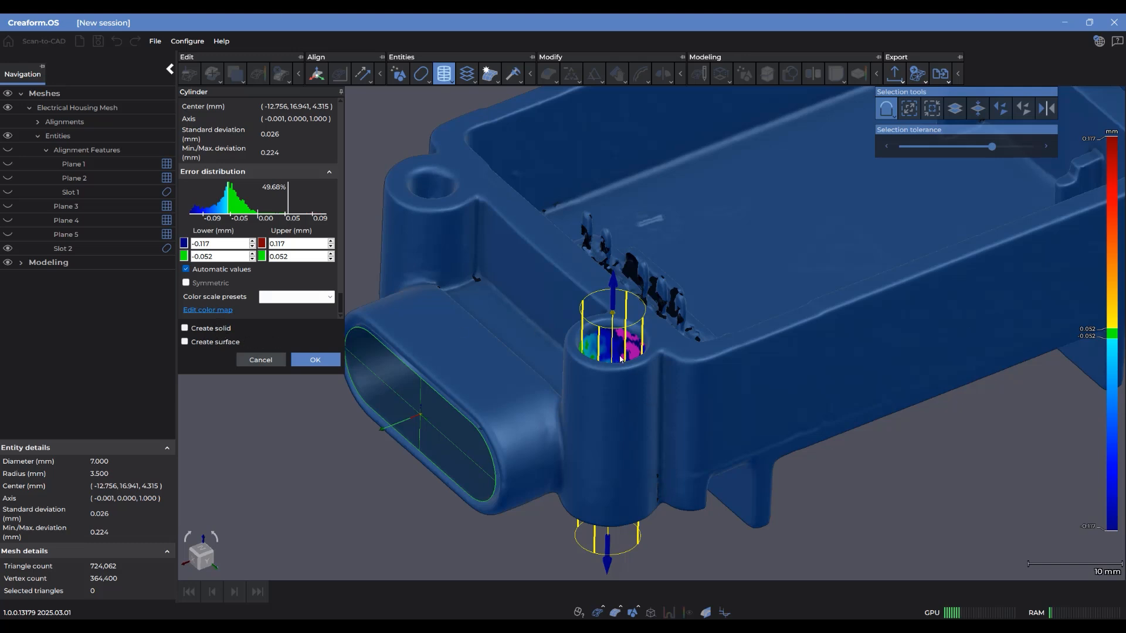
- Confirm Cylinder 1, then edit it to create a surface from it
{"action": "left_click", "coordinate": [185, 329]}
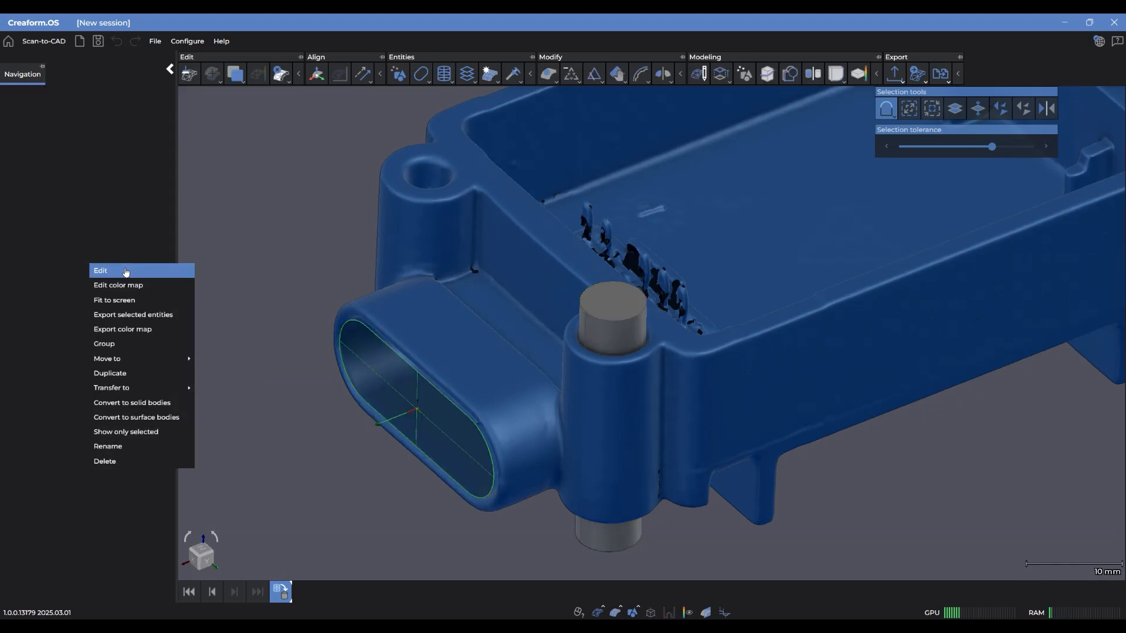
{"action": "left_click", "coordinate": [100, 270]}
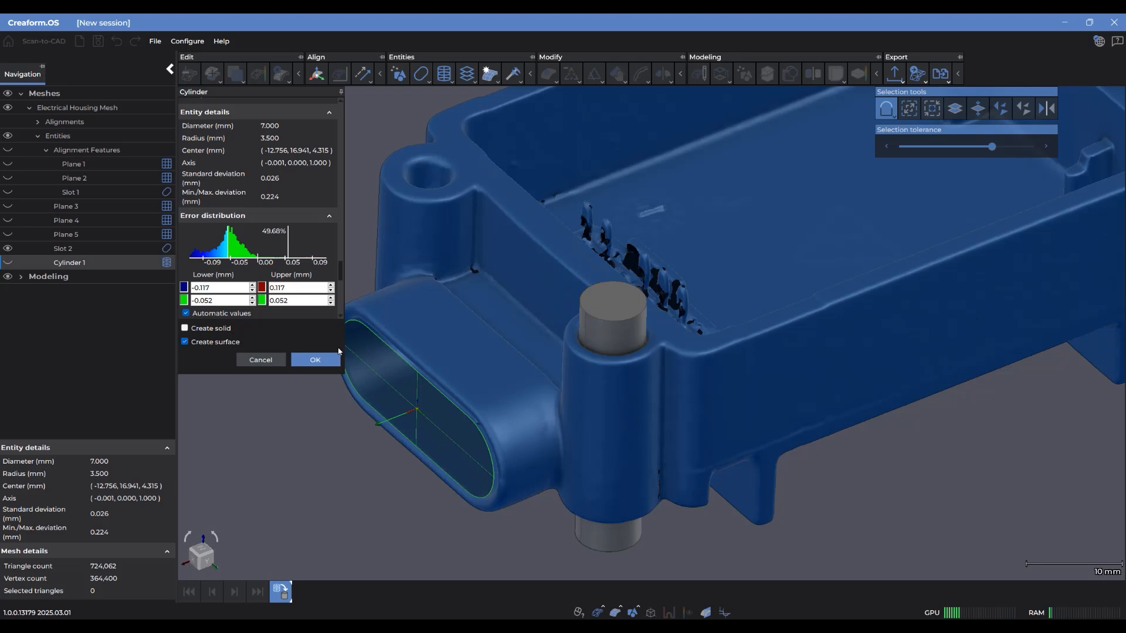
{"action": "left_click", "coordinate": [315, 360]}
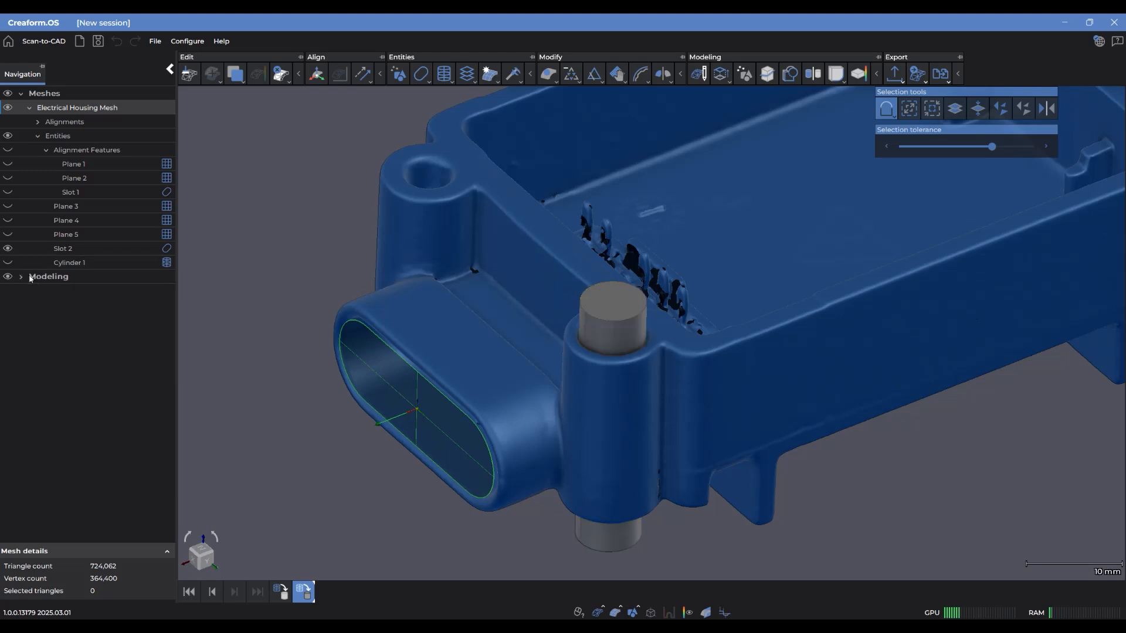
- Expand Modeling to show Cylinder 1 as a solid body, orbiting around the cylinder
{"action": "left_click", "coordinate": [22, 277]}
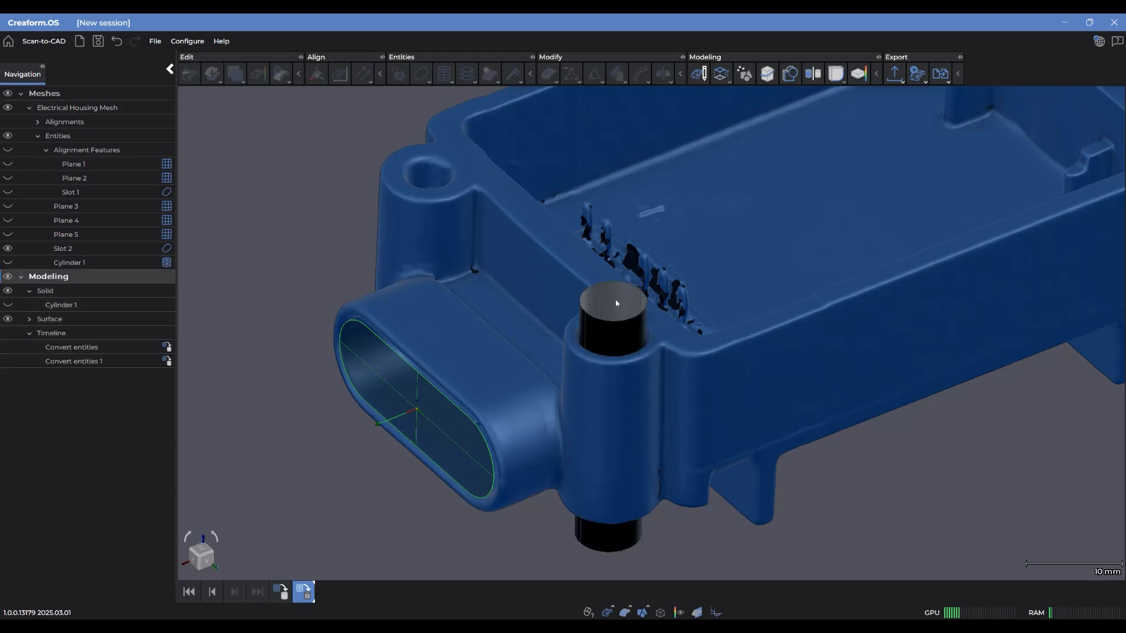
{"action": "left_click_drag", "start_coordinate": [615, 302], "coordinate": [645, 316]}
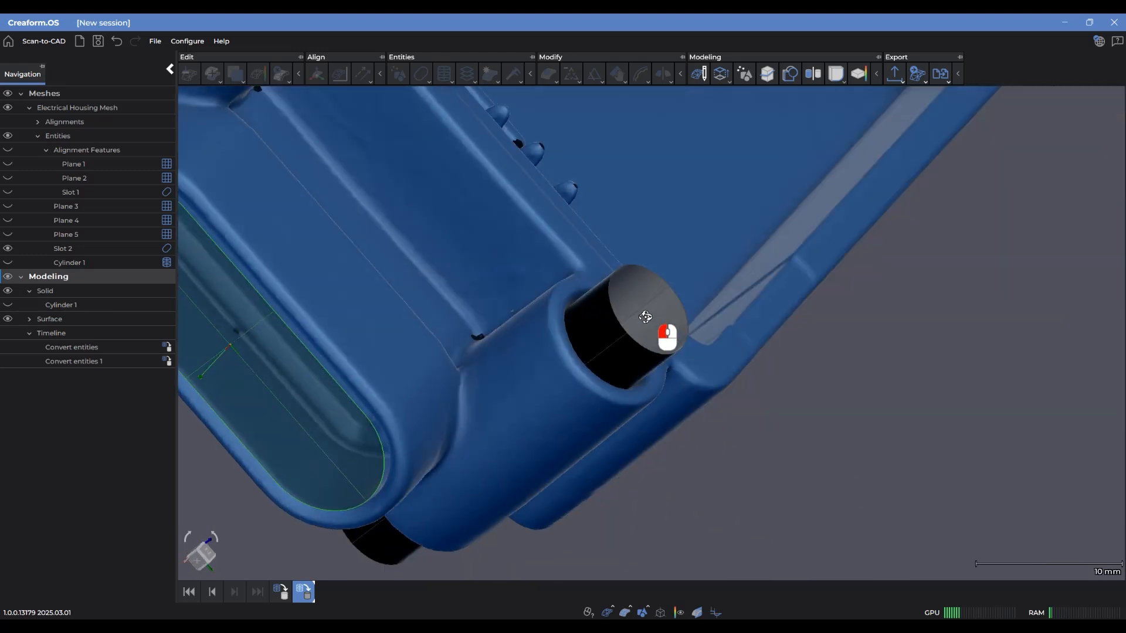
{"action": "left_click_drag", "start_coordinate": [645, 318], "coordinate": [624, 313]}
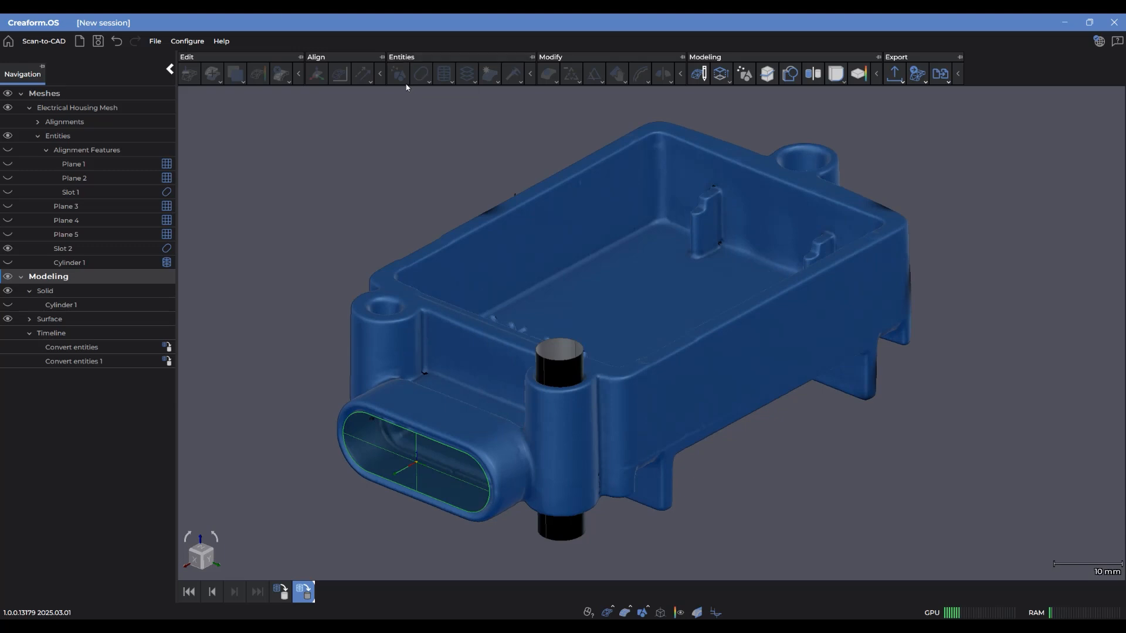
{"action": "mouse_move", "coordinate": [339, 142]}
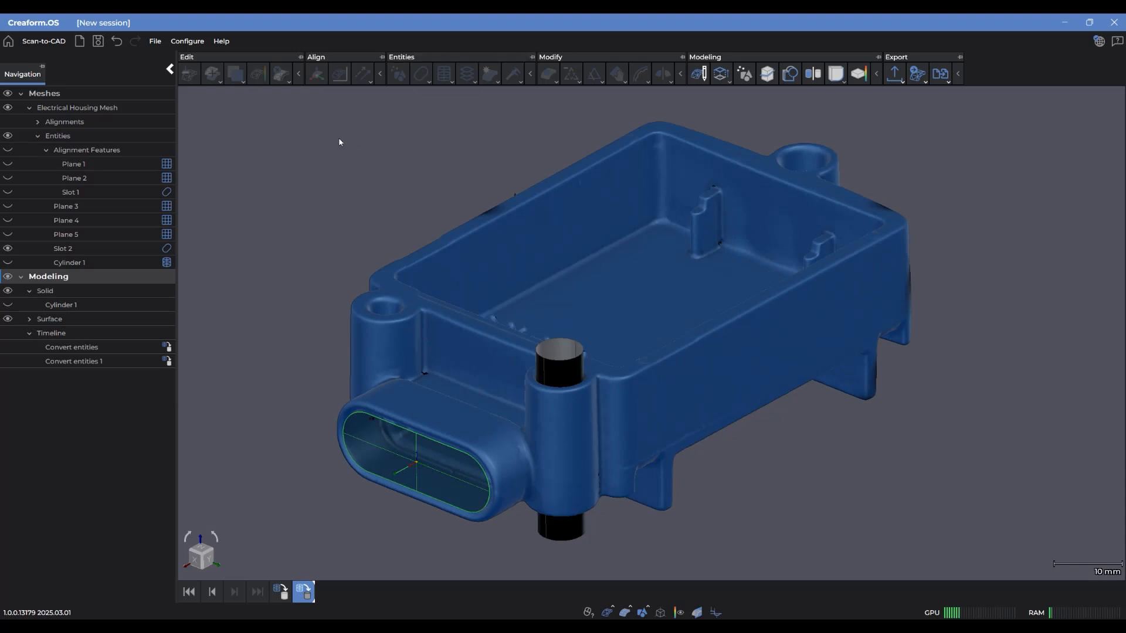